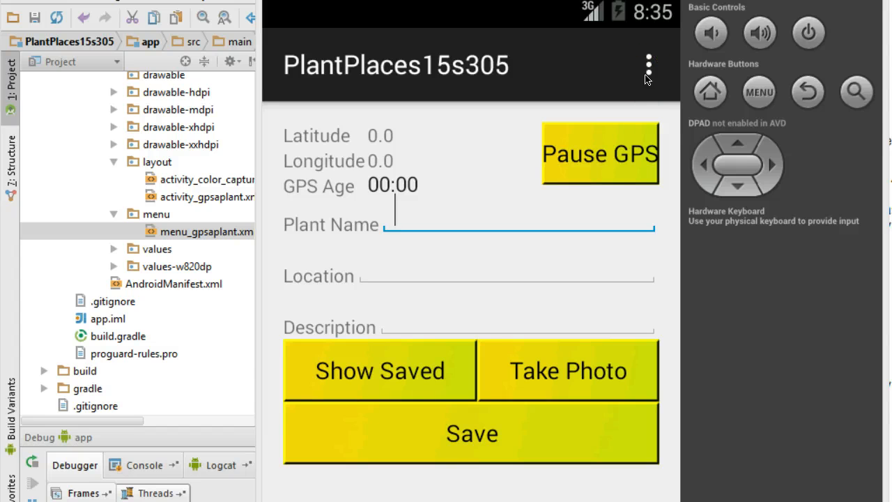
mouse_move(621, 85)
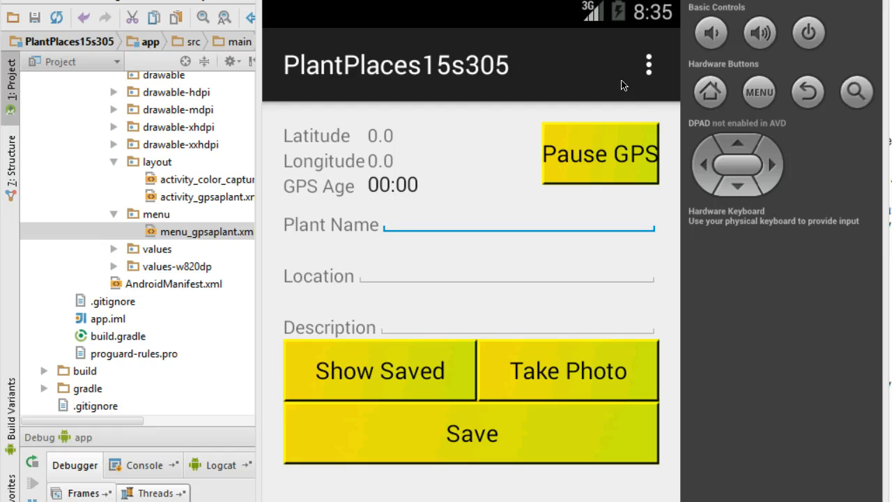
mouse_move(655, 70)
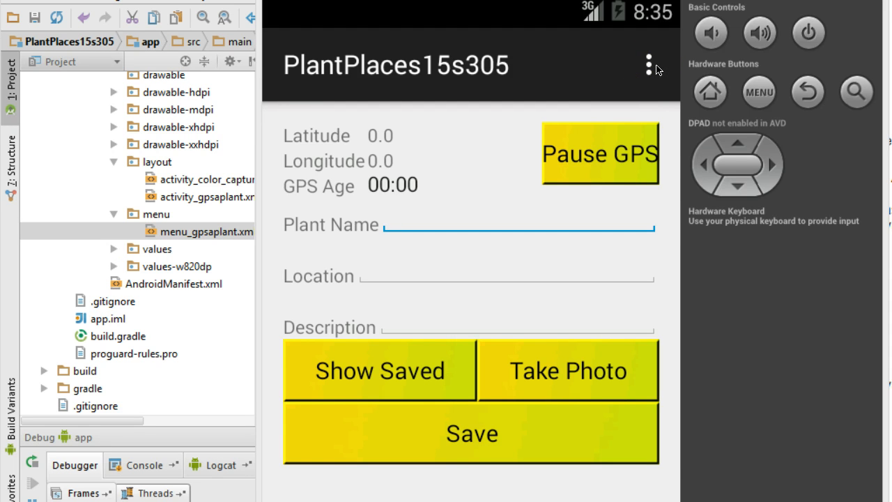
Bring the menu_gpsaplant.xml editor back into view from the emulator.
click(393, 224)
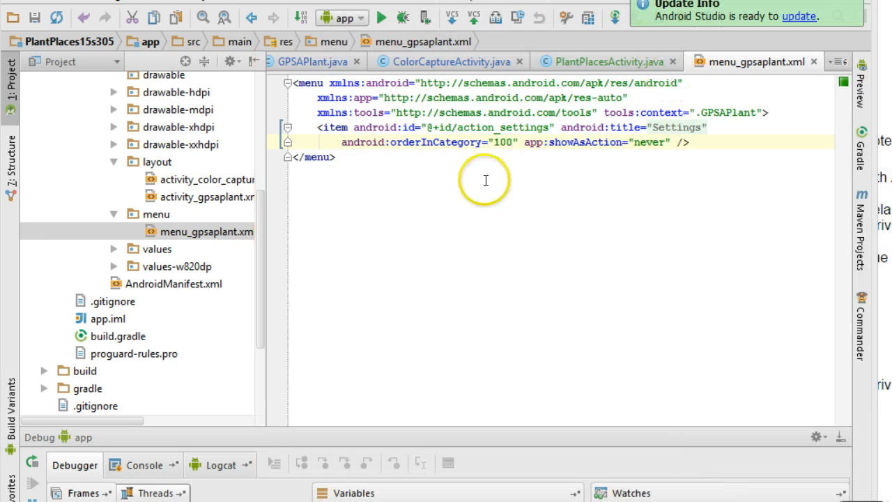
Add a menu item with android:id="@+id/gpsaplant" and android:title="GPS a Plant" after Settings.
click(206, 231)
text(<)
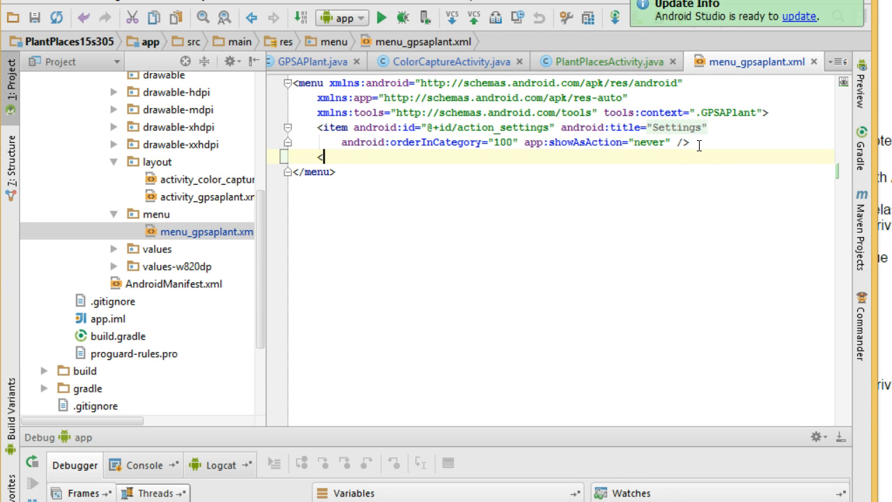
text(item android:id)
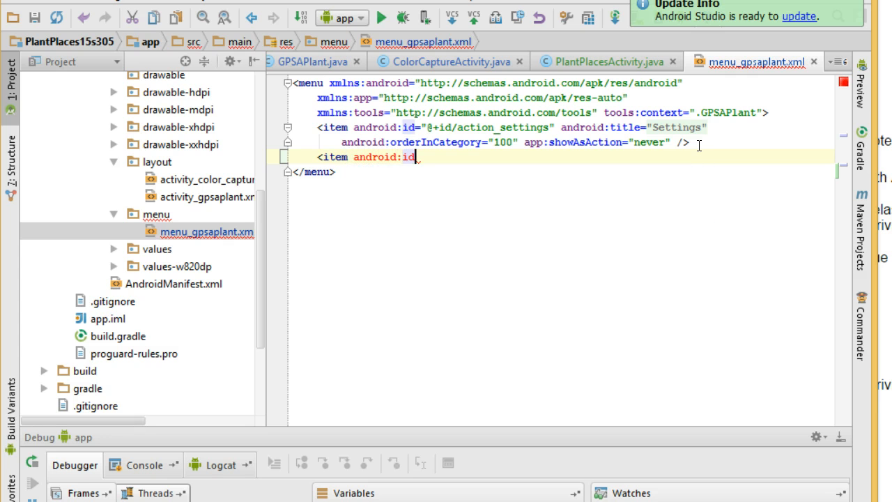
text(="@)
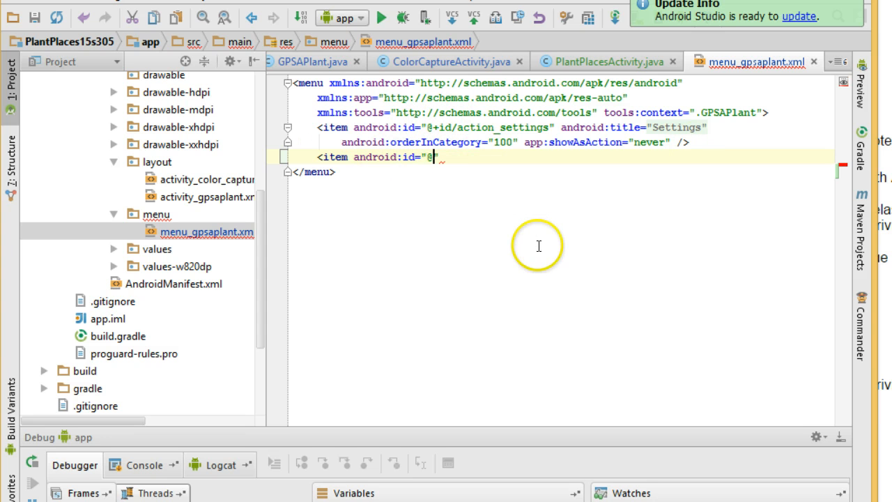
text(+id/)
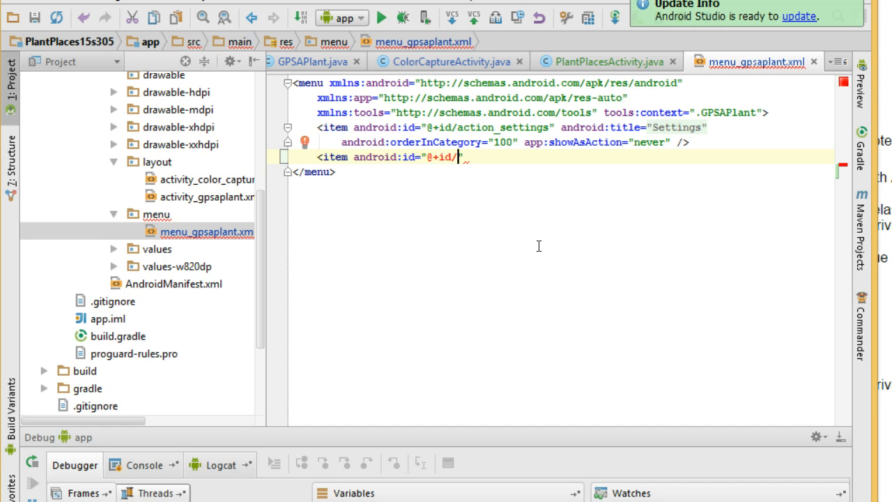
text(gpsaplant)
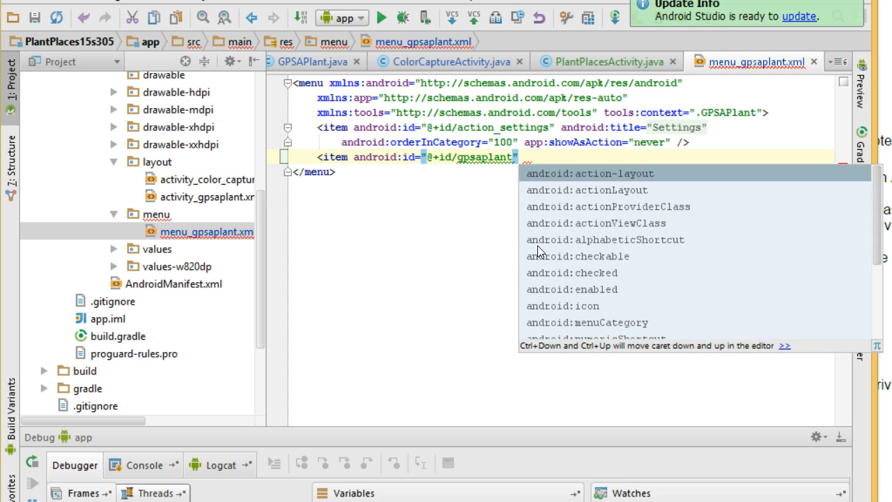
text(android:)
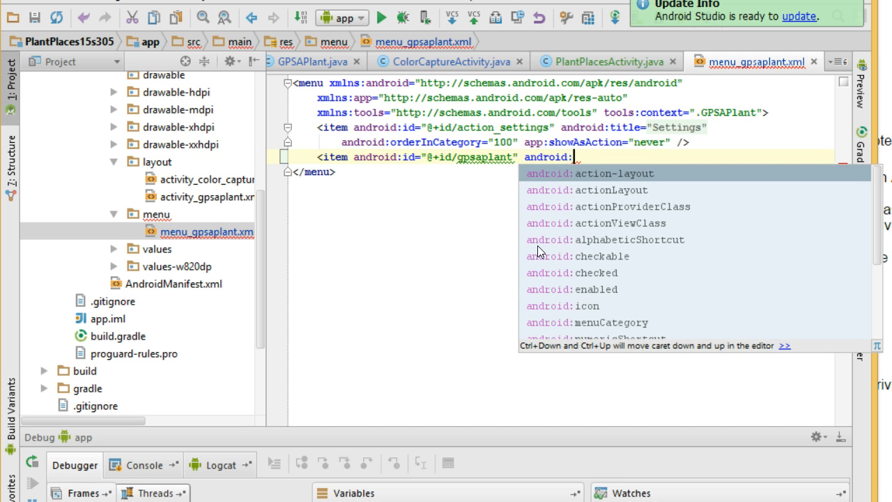
text(title"")
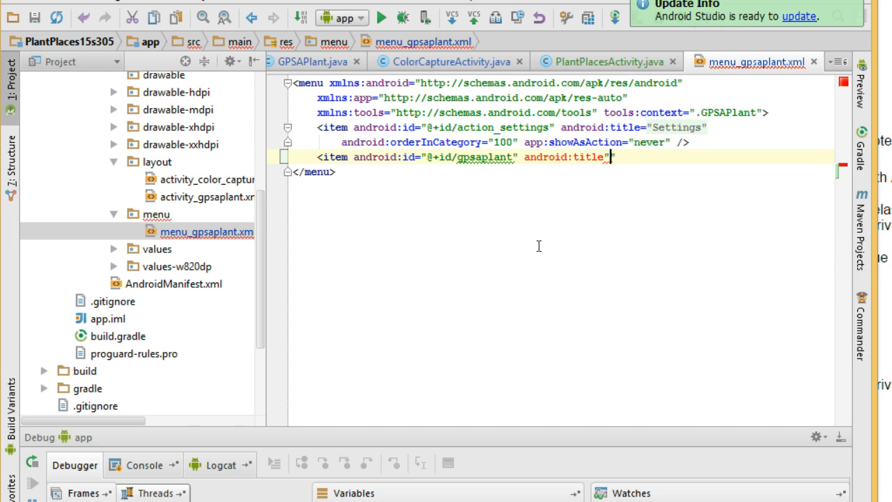
text(GPS a Pla)
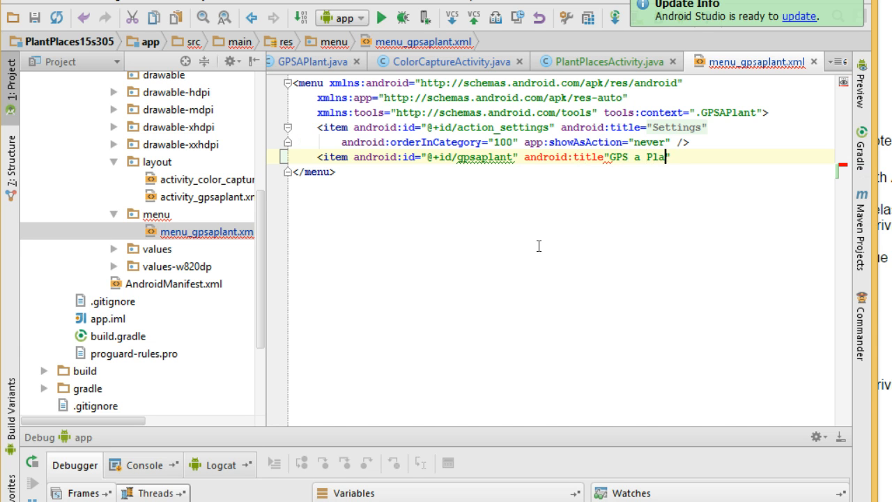
text(nt")
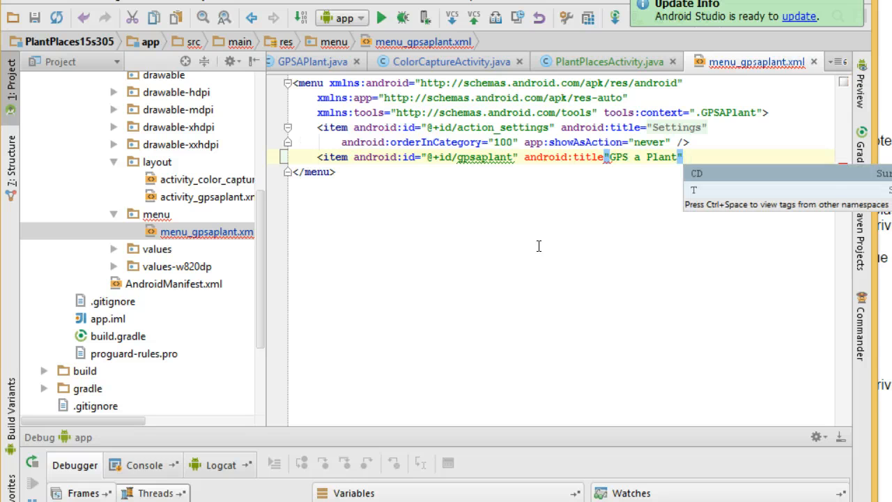
text(app:)
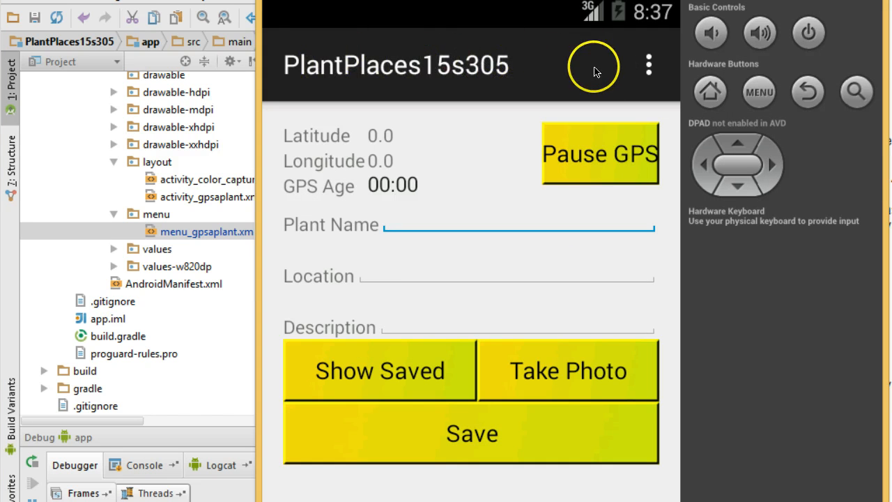
mouse_move(421, 65)
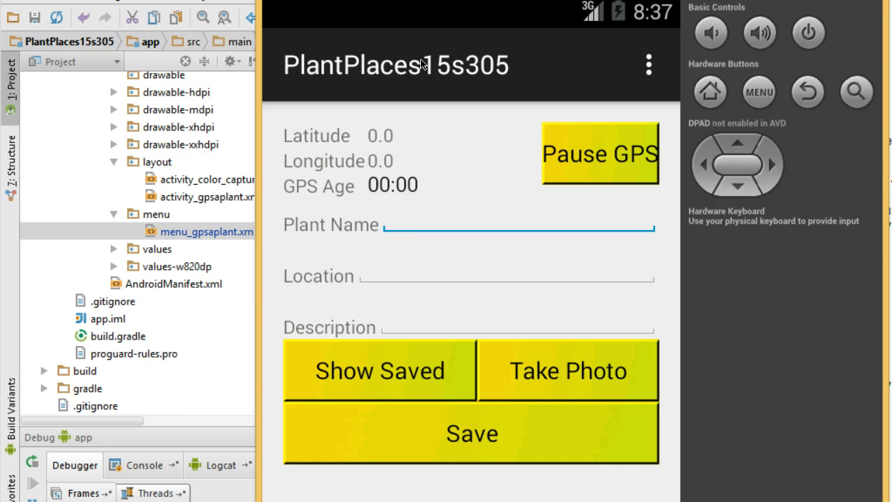
Check the running app's action bar and overflow menu, then return to the menu editor.
click(396, 224)
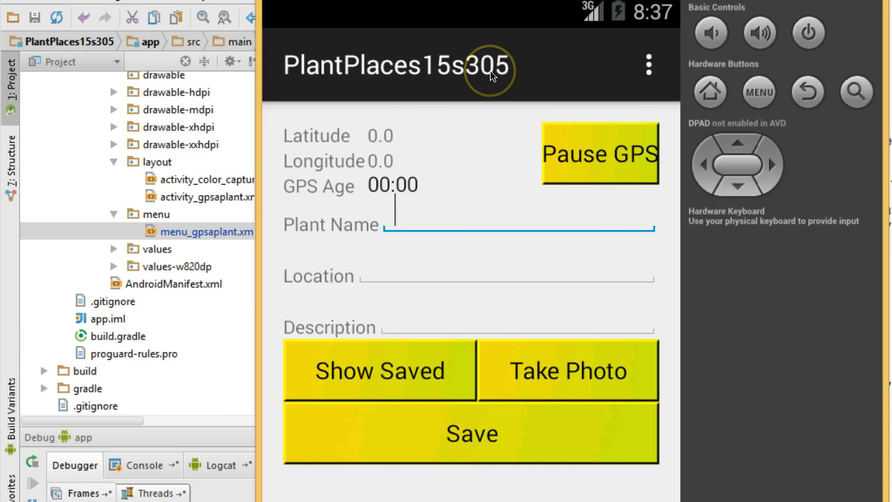
mouse_move(357, 59)
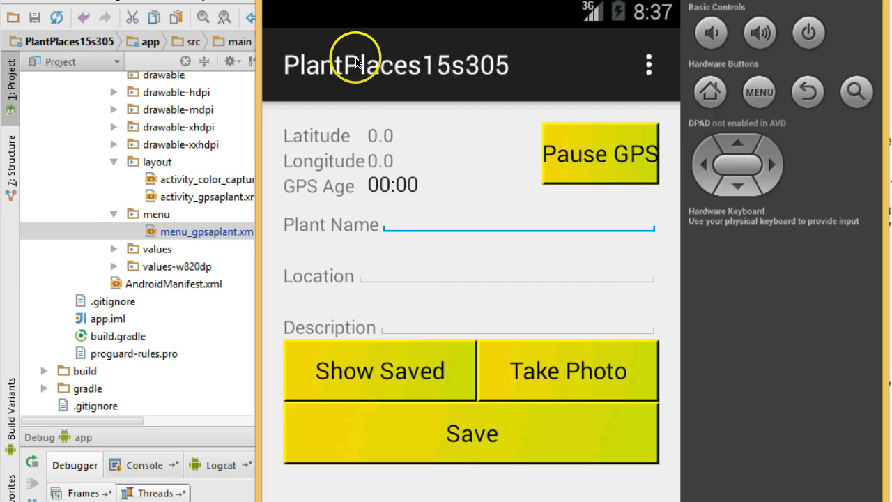
mouse_move(647, 65)
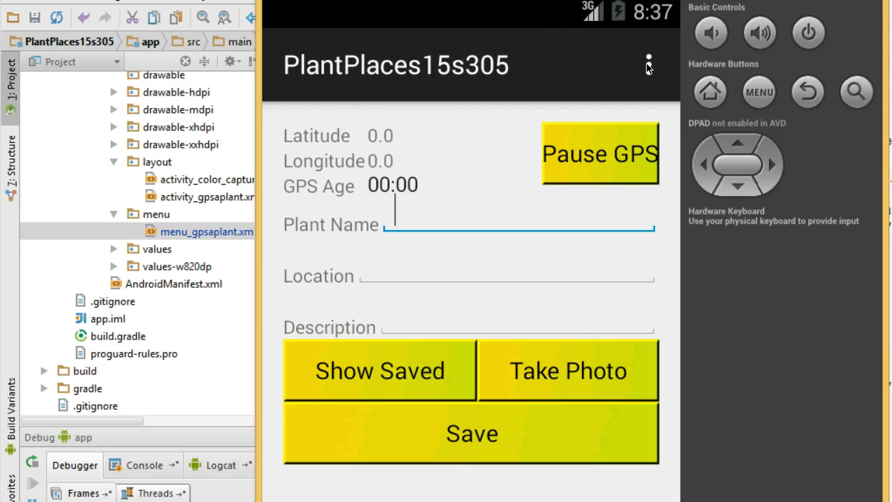
click(649, 59)
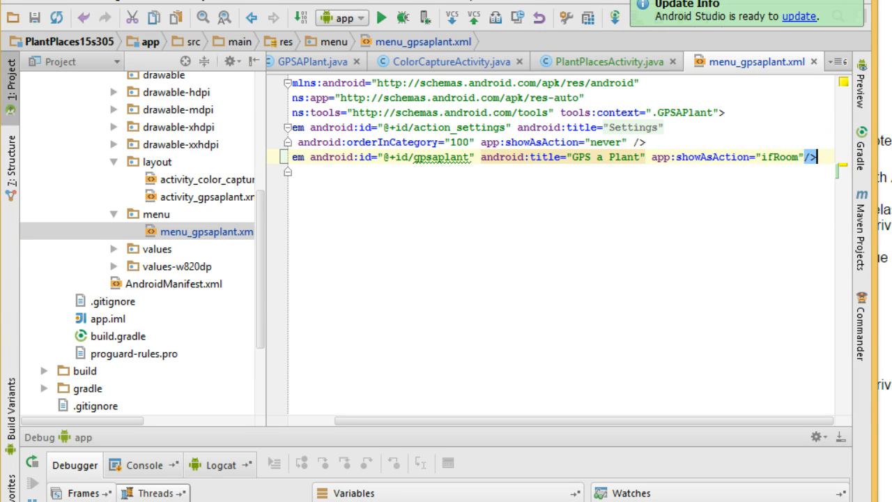
Add a capturecolor item titled "Search by Color" with app:showAsAction="ifRoom".
text(<int)
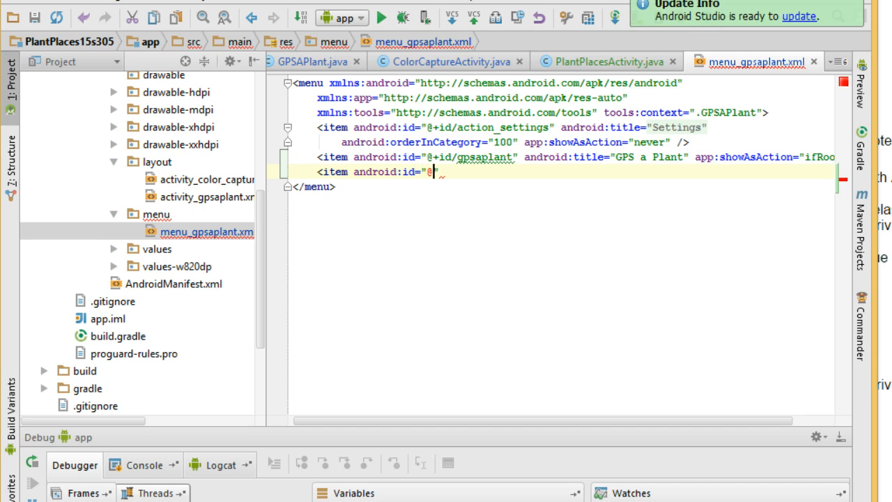
text(+id/)
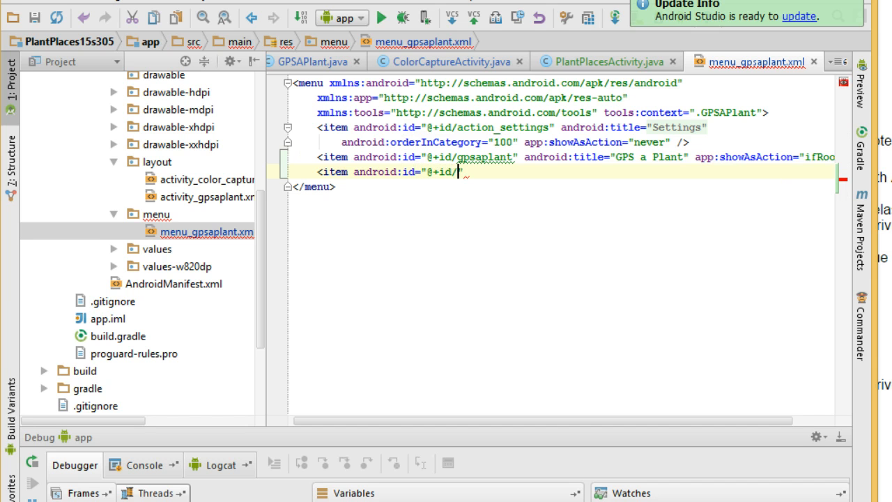
text(captur)
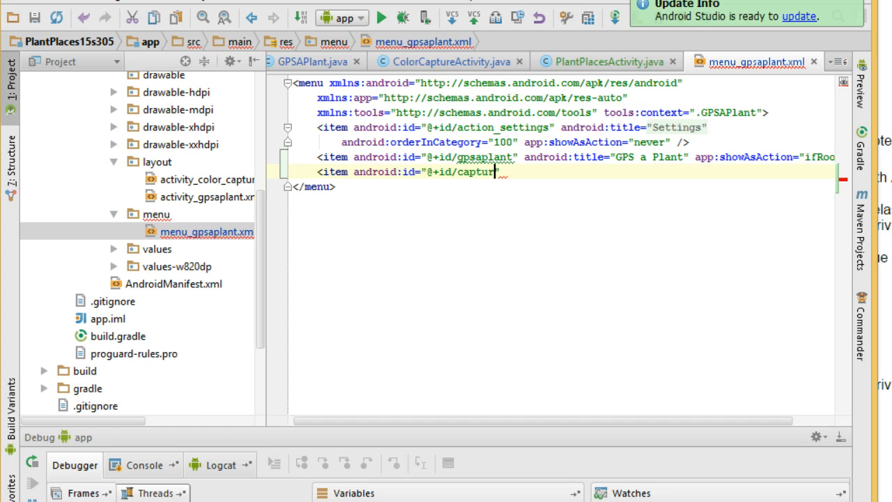
text(color)
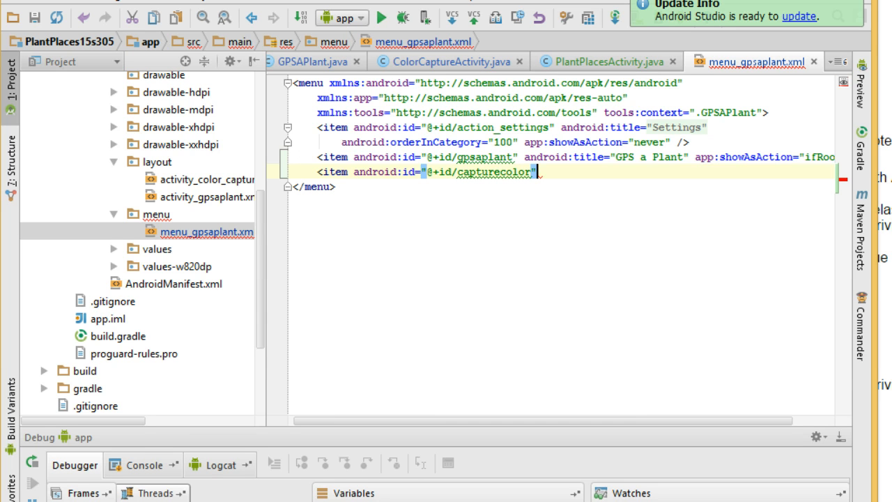
text(android:title="C)
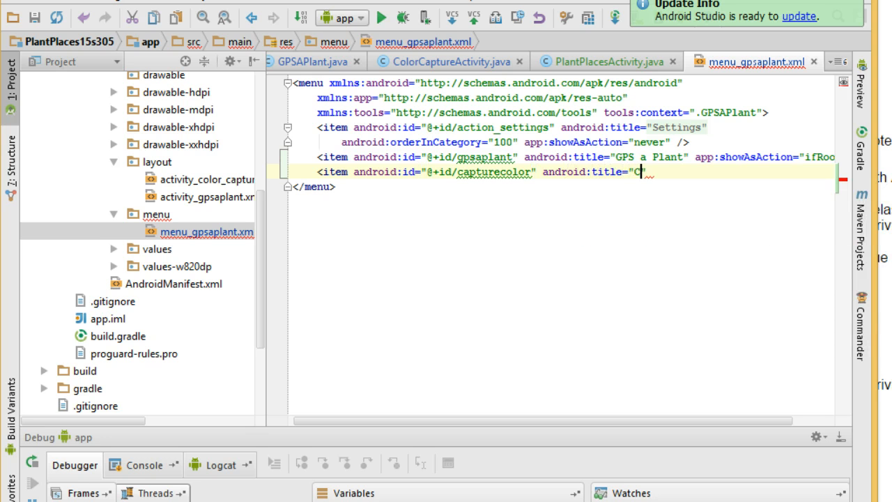
text(S)
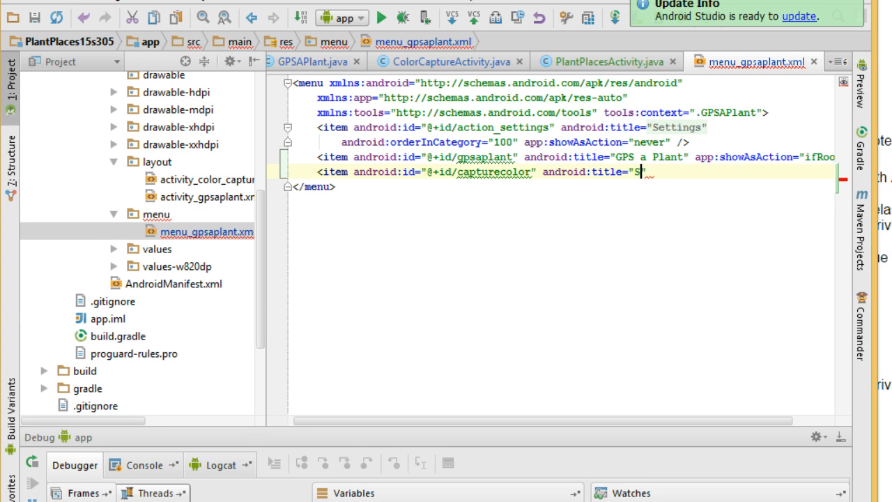
text(earch by Color)
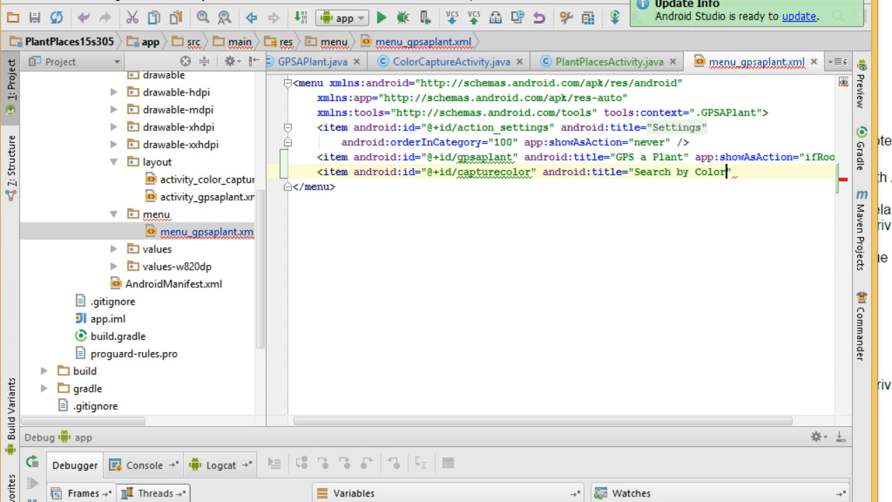
text(app:showAsAction=)
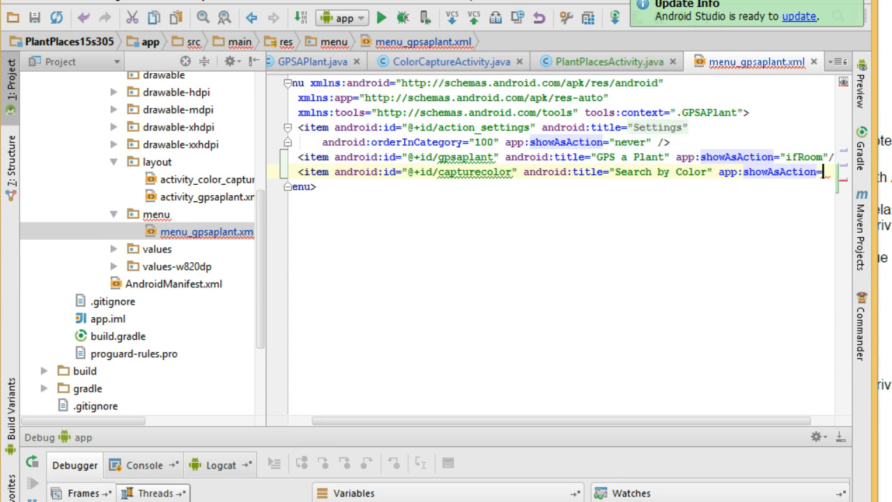
text(ifRoom)
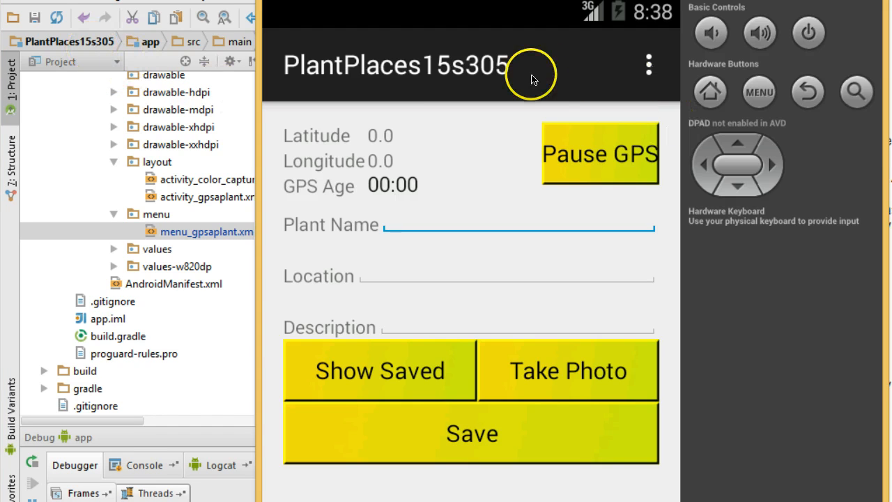
mouse_move(471, 66)
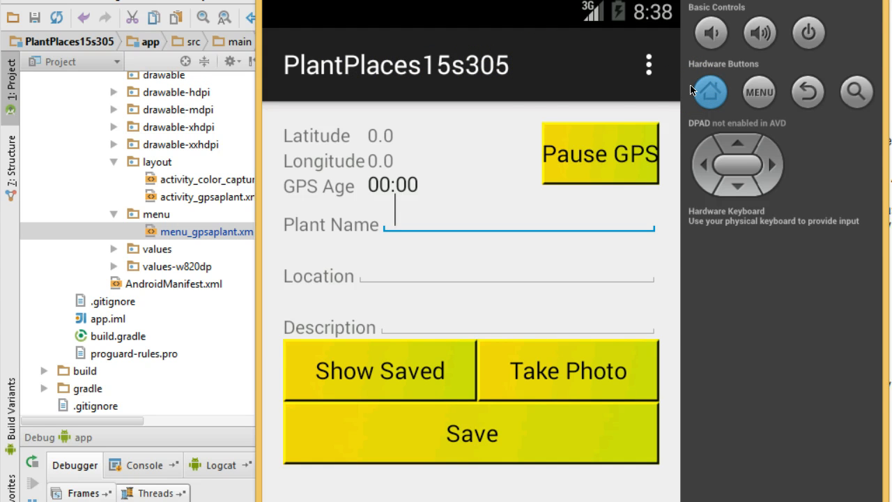
mouse_move(516, 67)
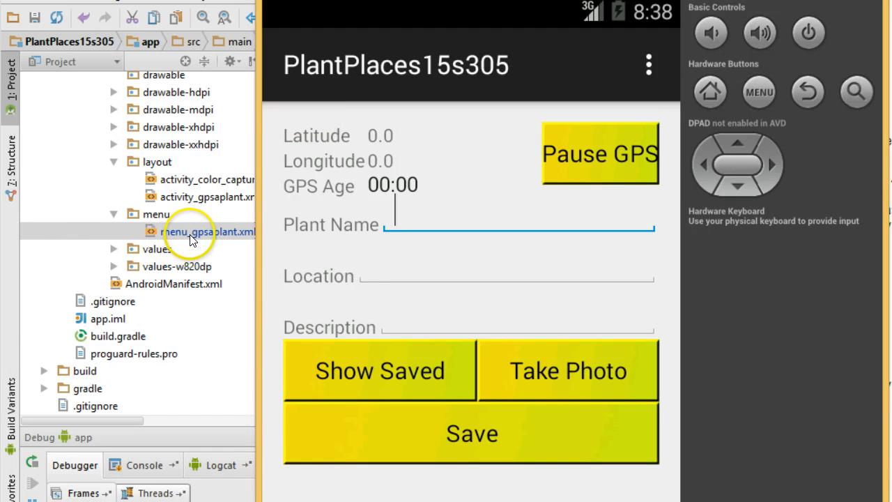
Reopen the menu_gpsaplant.xml definition after viewing the GPS A PLANT action bar.
double_click(207, 232)
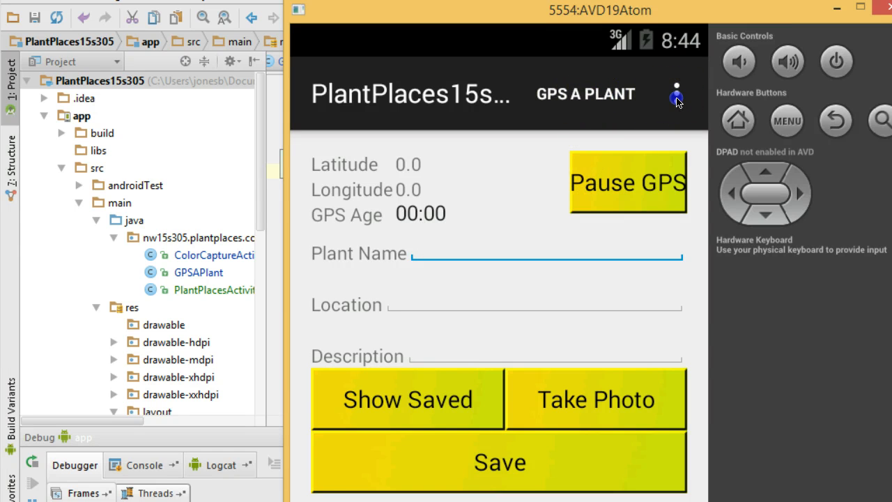
Inspect the emulator's overflow menu items, then reopen the menu resource file.
click(674, 95)
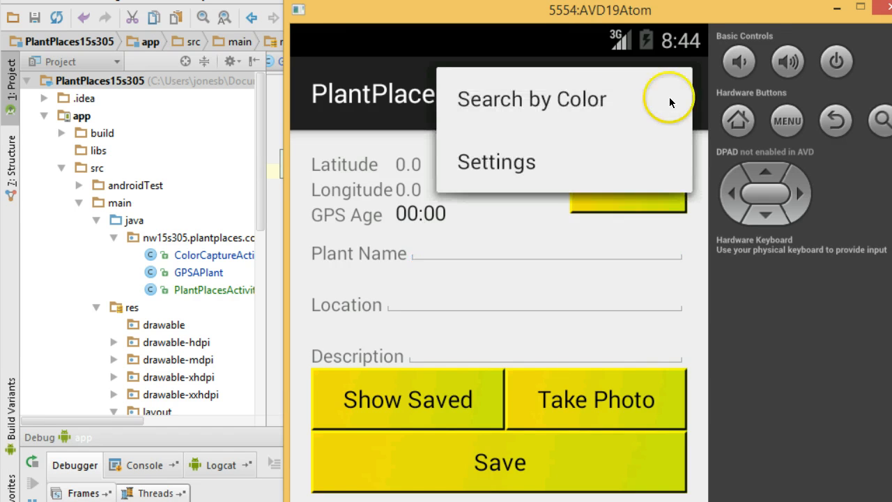
mouse_move(594, 156)
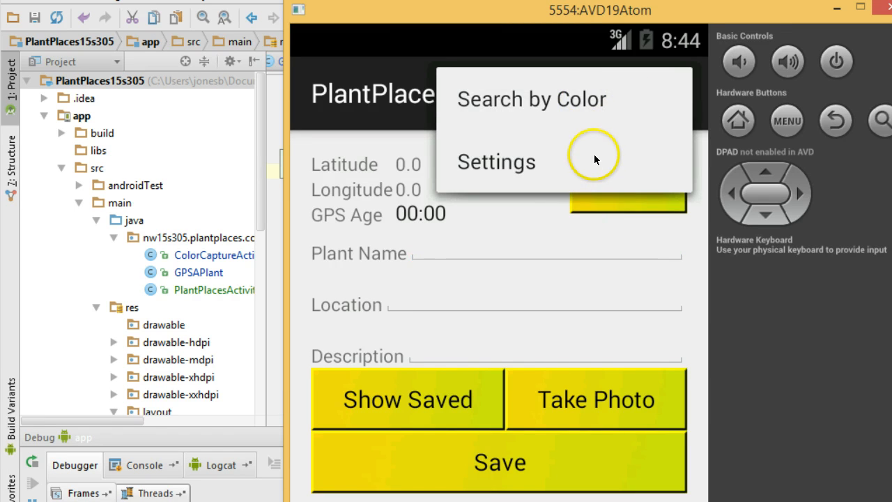
mouse_move(515, 226)
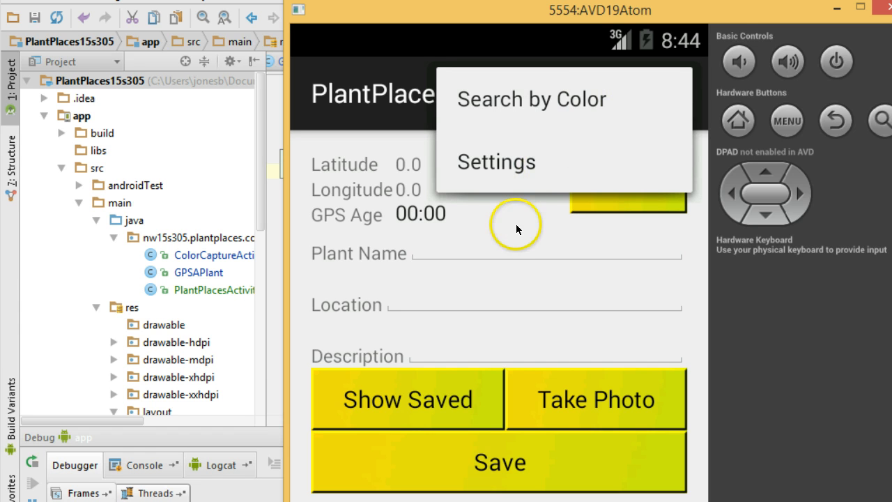
mouse_move(510, 243)
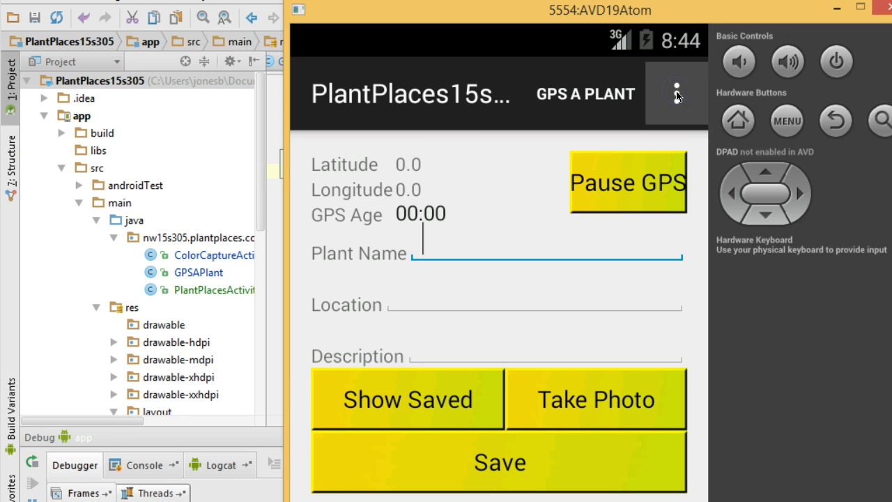
click(674, 95)
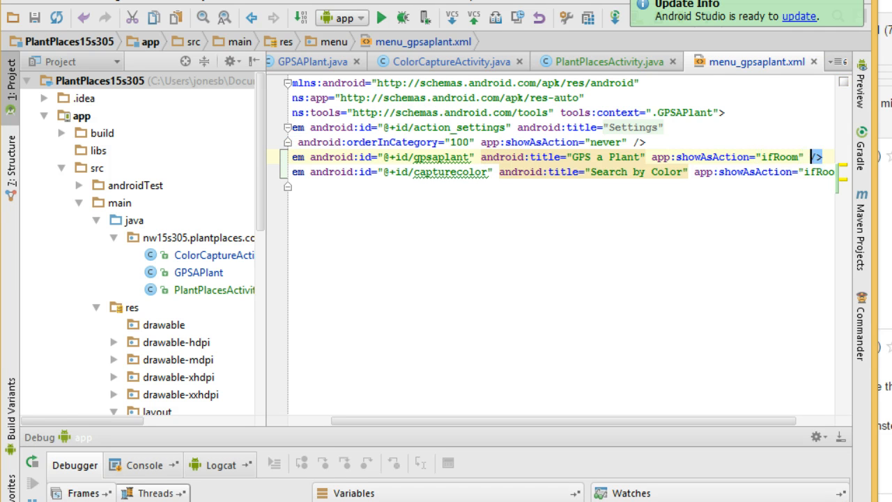
Set android:onClick="gpsAPlantClicked" on the gpsaplant item and copy the handler name into PlantPlacesActivity.java.
text(onClick="gpsAPlantClicked)
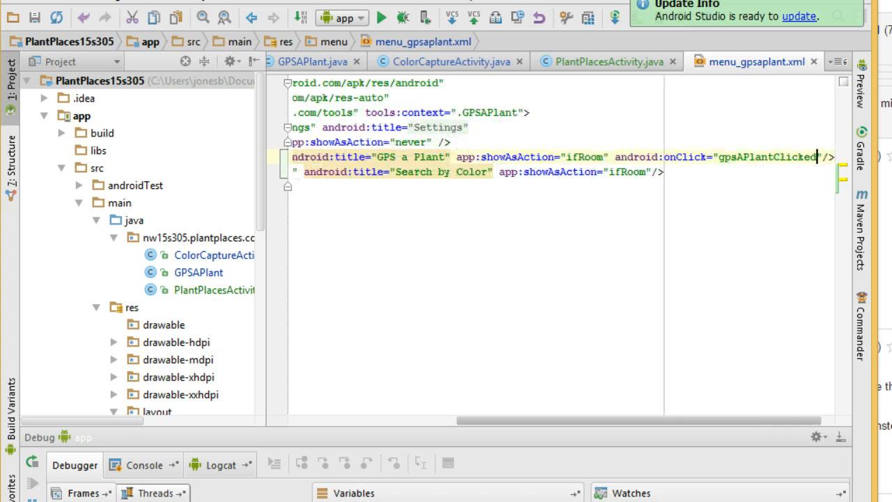
double_click(766, 156)
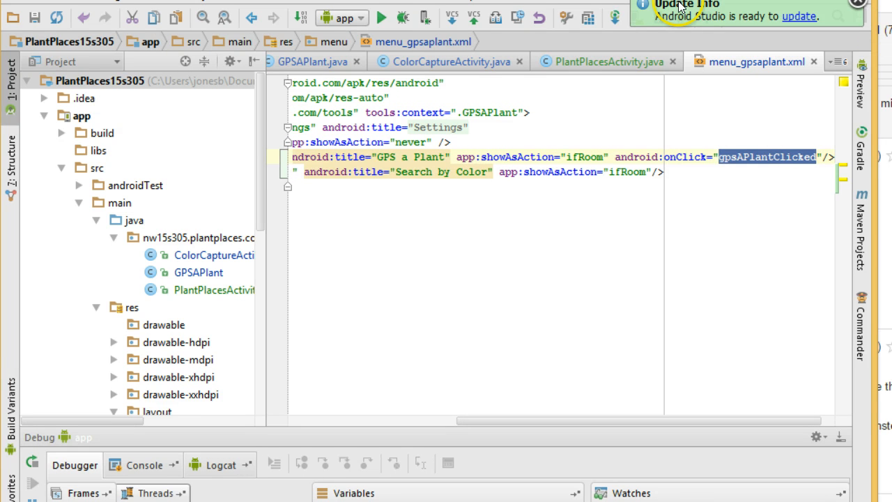
click(606, 61)
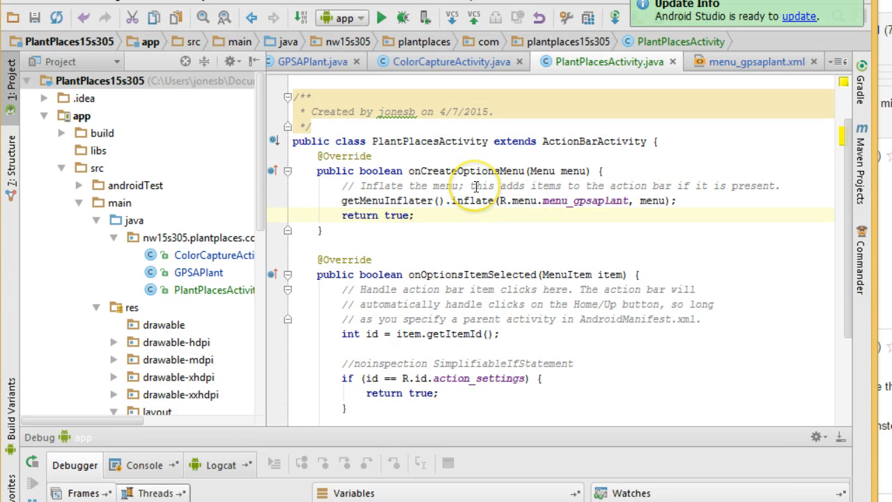
Add an empty public void gpsAPlantClicked(MenuItem menuItem) method below onOptionsItemSelected.
scroll(down, 3)
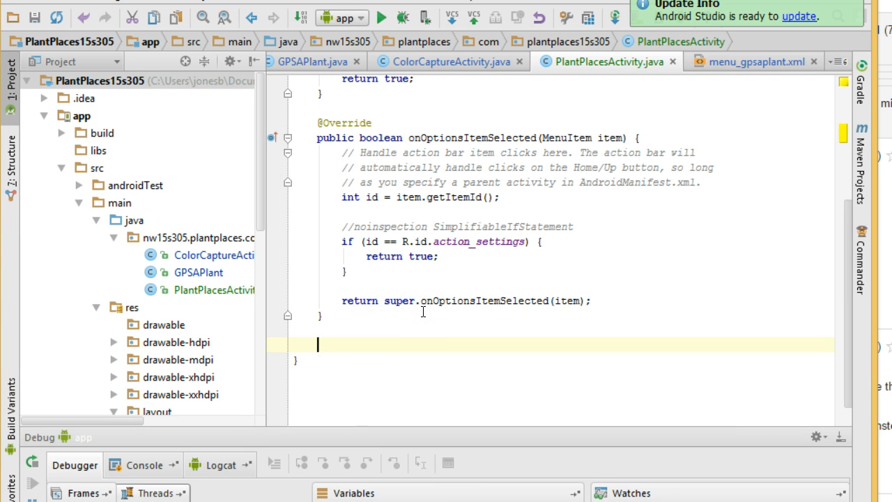
text(pu)
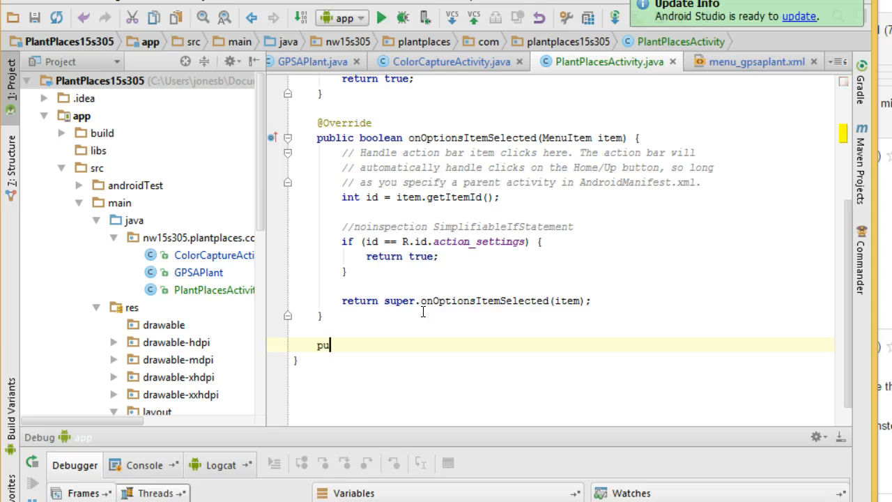
text(blic void)
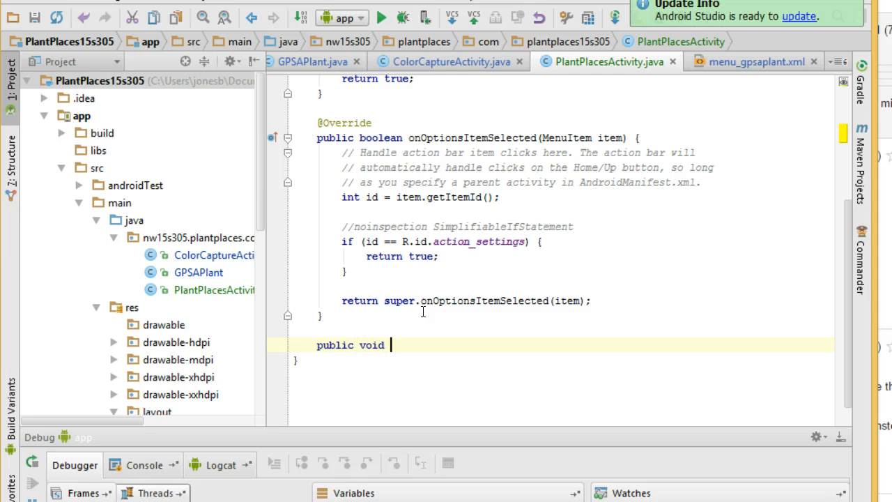
text(gpsAPlantClicked)
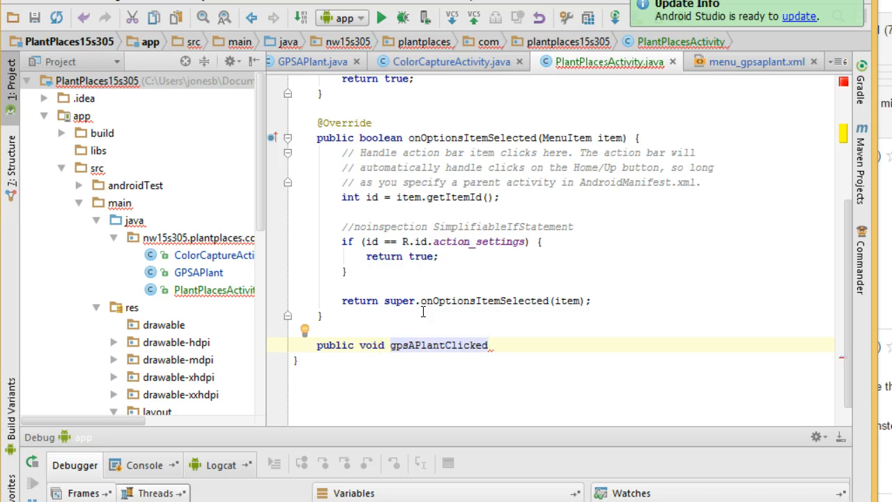
text(()
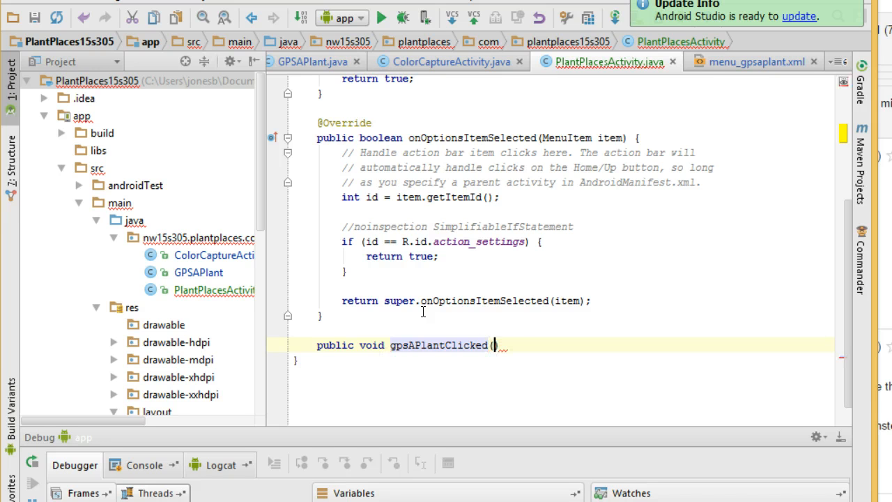
text(MenuItem menuItem)
text(/**)
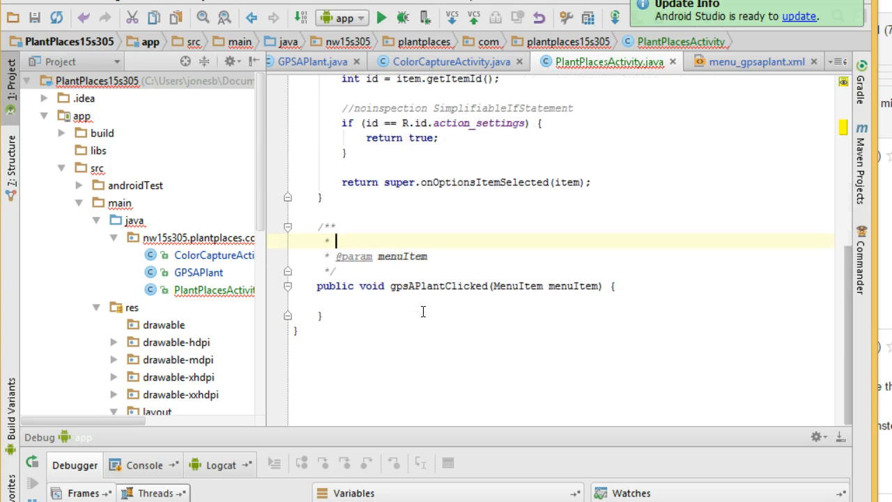
Write a Javadoc comment stating the method is invoked when the user clicks GPS a Plant.
text(This method in)
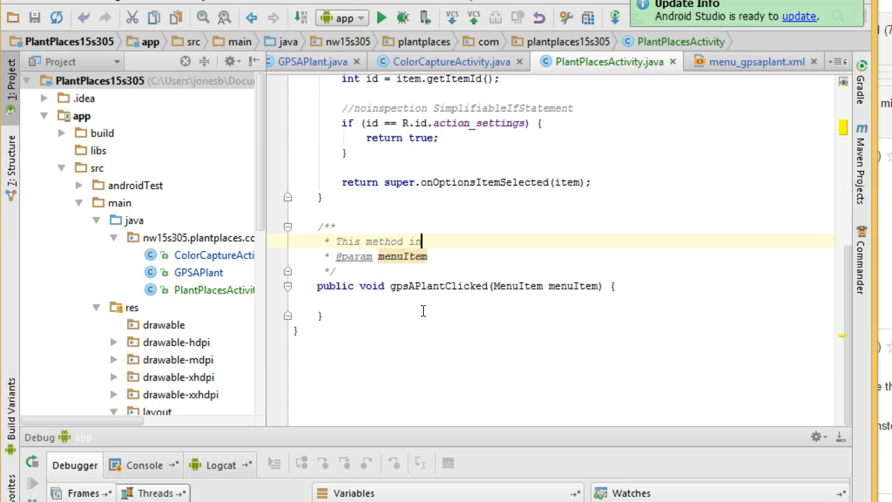
text(s invoked when the u)
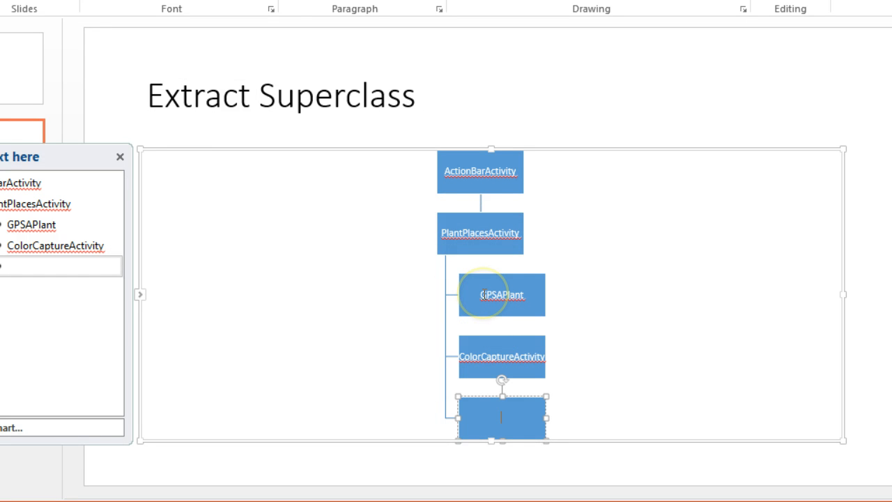
mouse_move(502, 357)
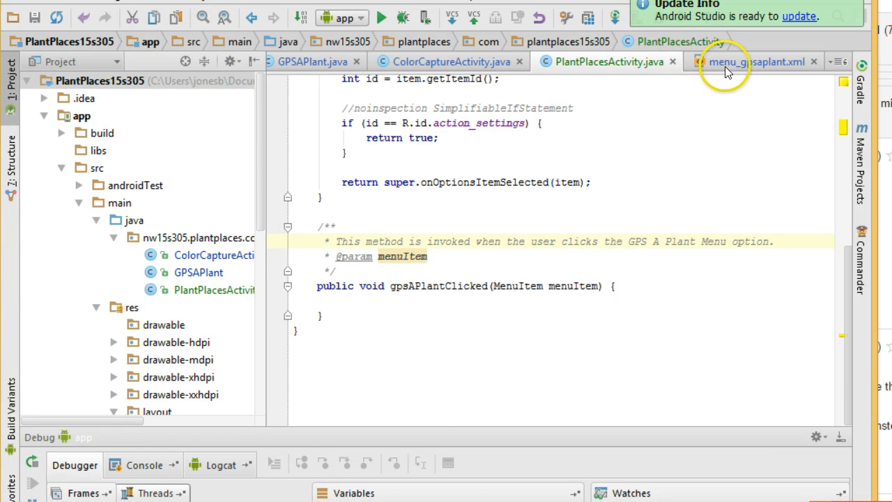
Set android:onClick="searchByColorClicked" on the capturecolor item and copy the handler name.
click(756, 62)
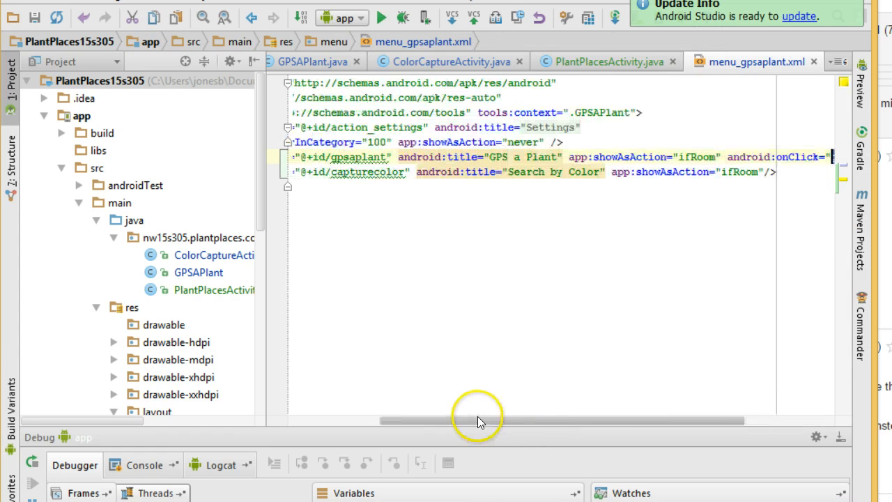
drag(476, 421, 662, 421)
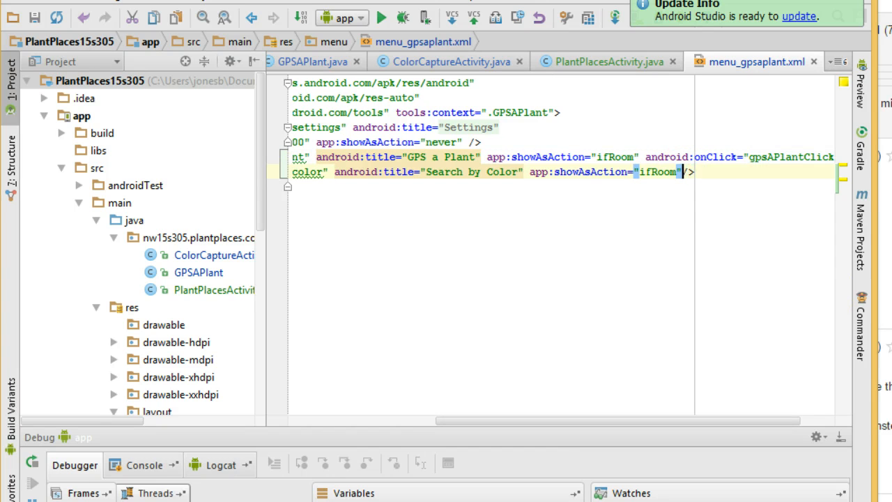
text(android:co)
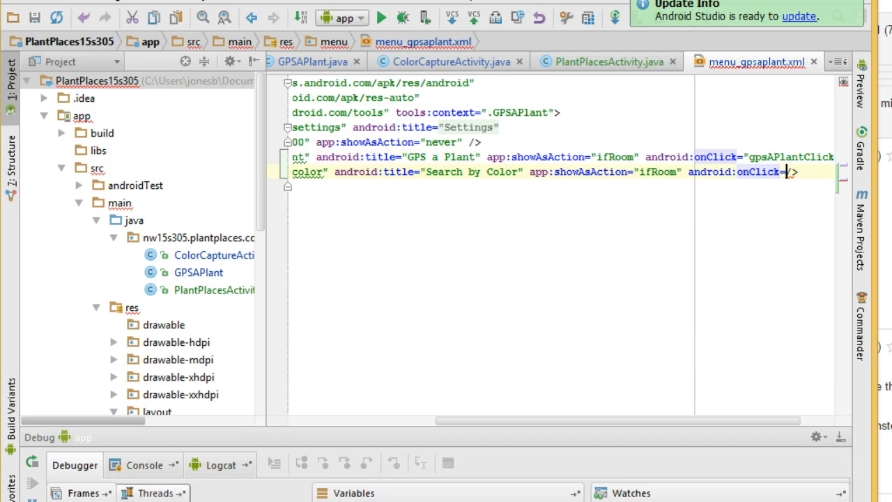
text(searchByColorClicked")
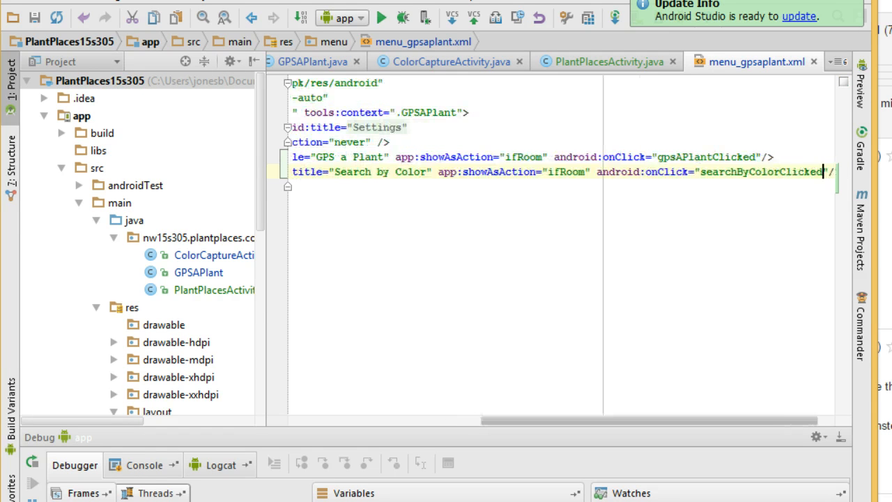
double_click(759, 172)
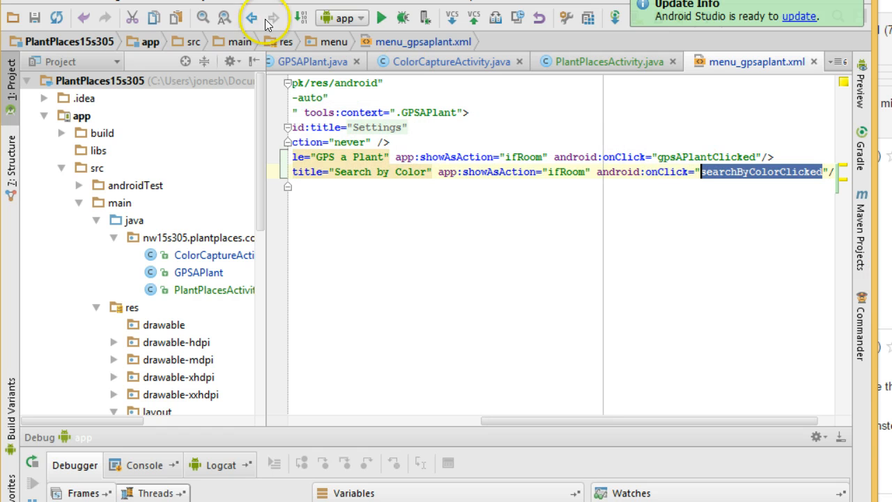
mouse_move(622, 61)
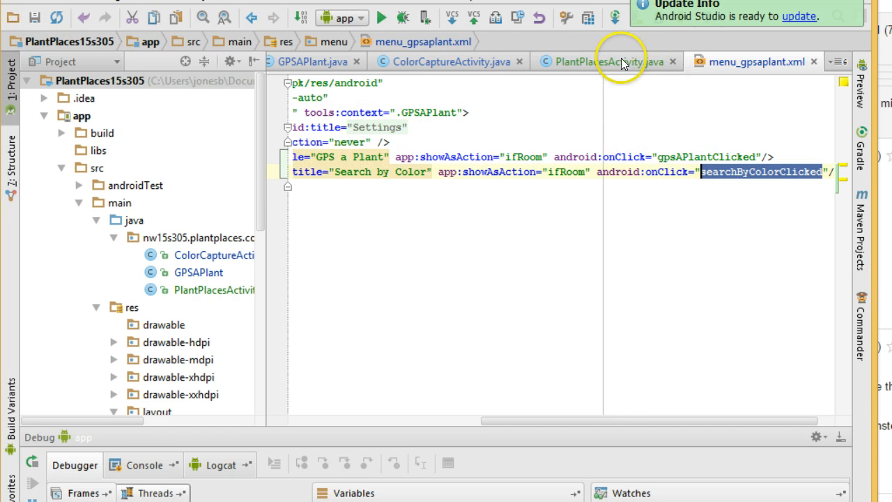
Add an empty public void searchByColorClicked(MenuItem menuItem) method with a Javadoc stub in PlantPlacesActivity.java.
click(598, 61)
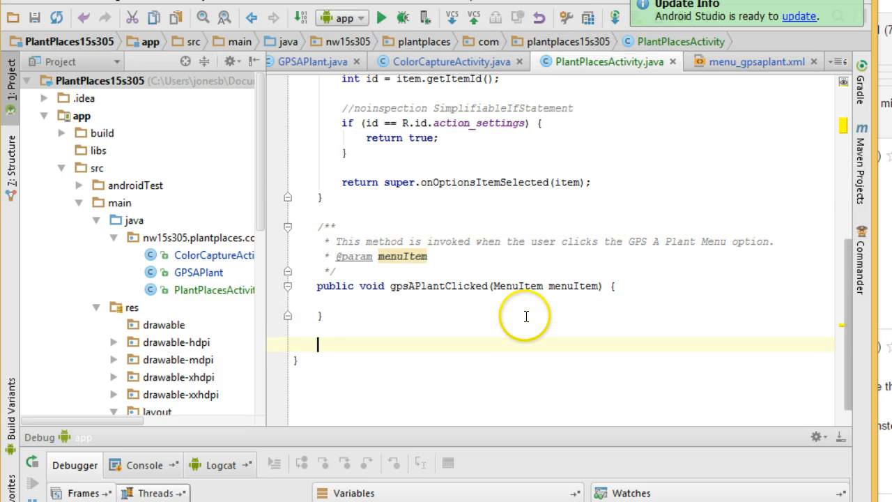
text(publci)
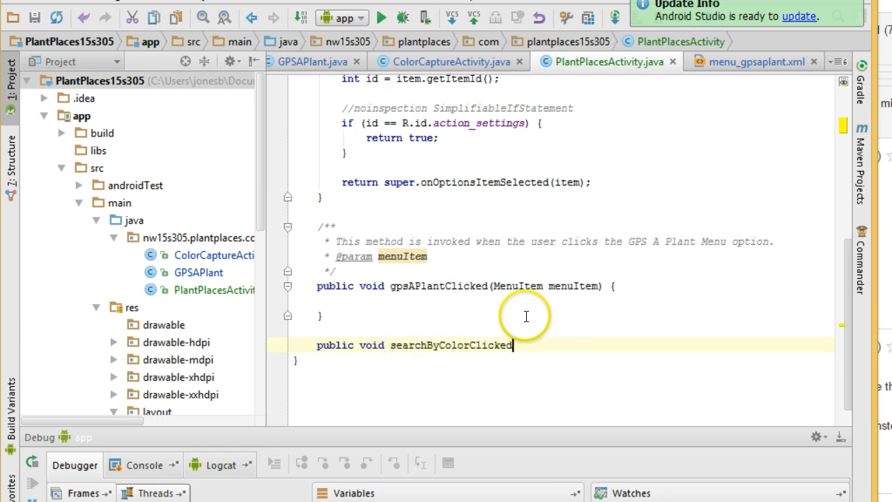
text((MenuItem)
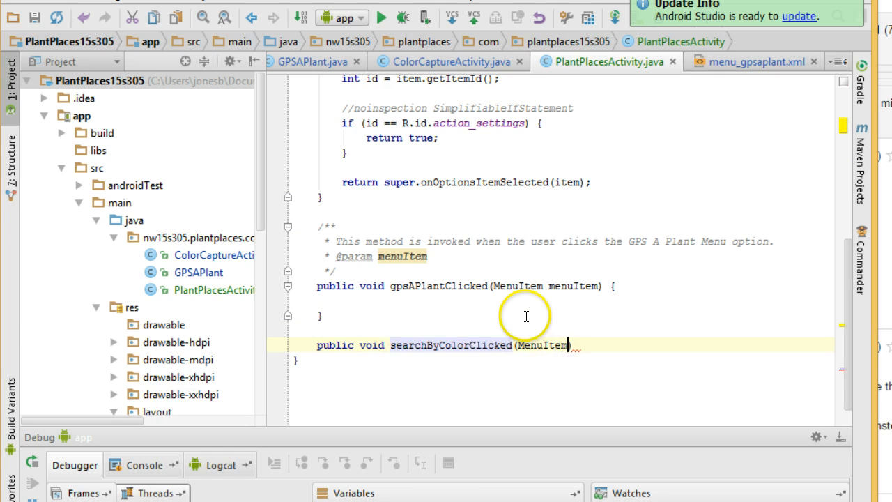
text(menuItem) {)
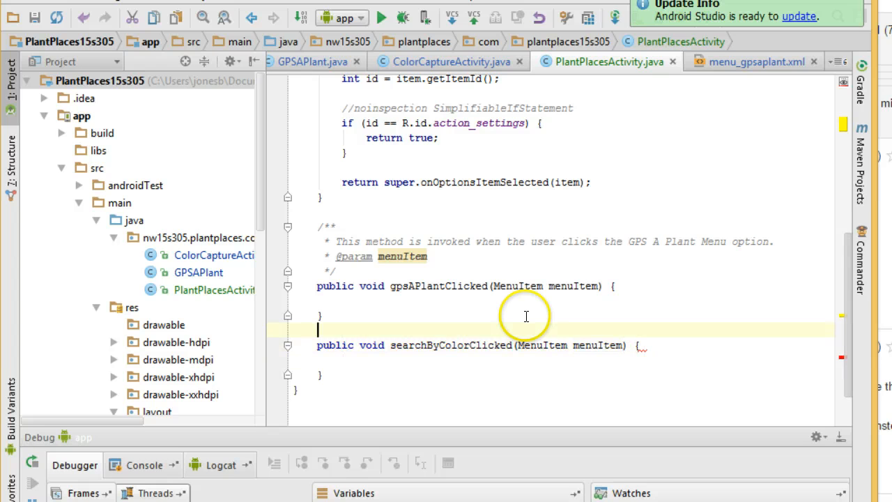
text(/**)
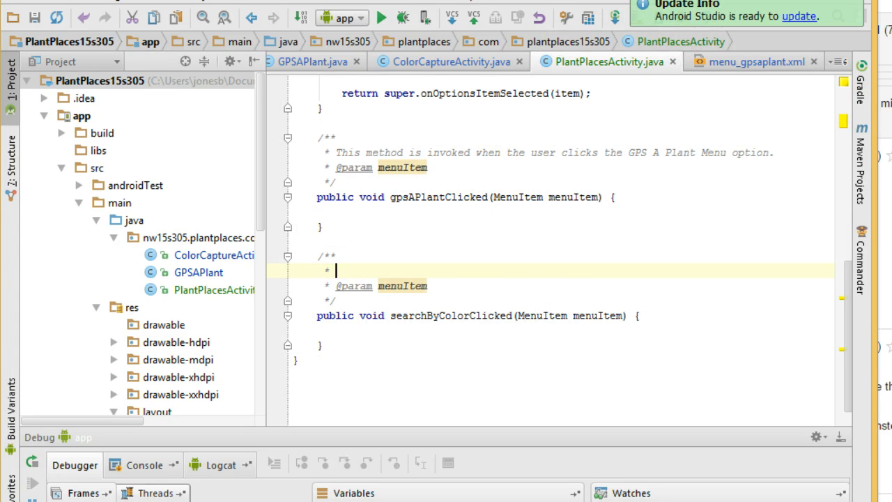
click(611, 198)
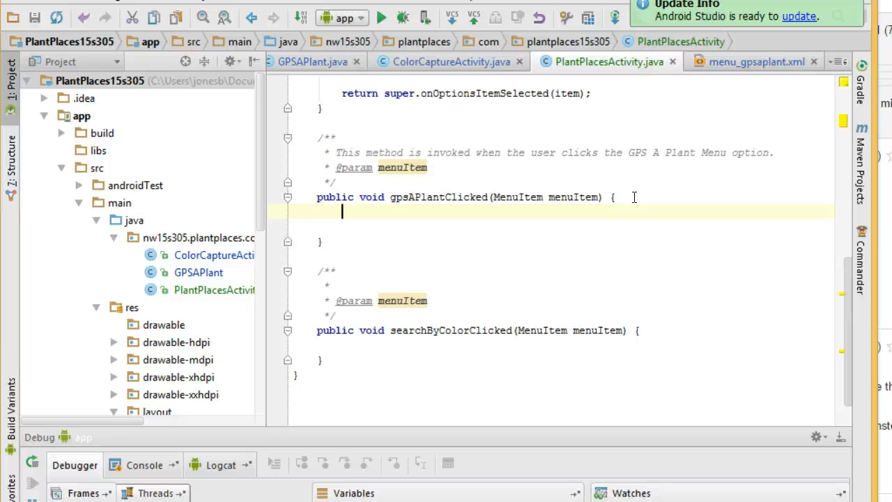
Declare Intent gpsAPlantIntent = new Intent(this, GPSAPlant.class) inside gpsAPlantClicked.
text(Intent)
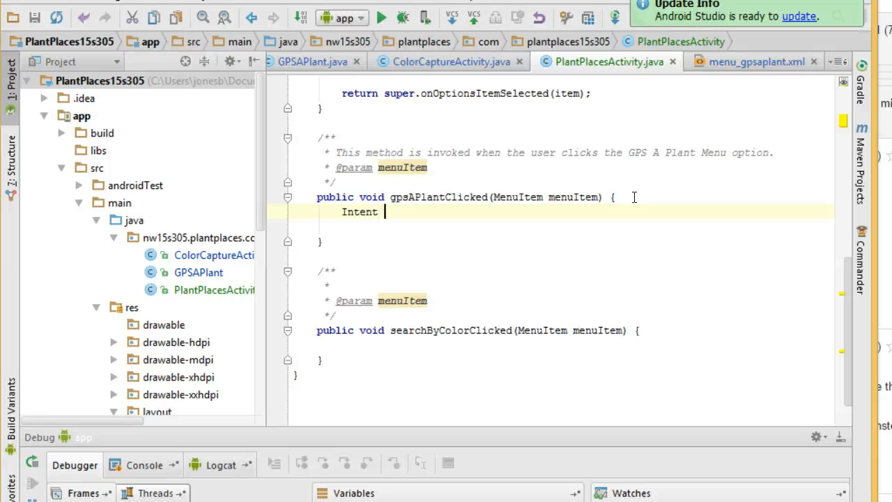
text(intent)
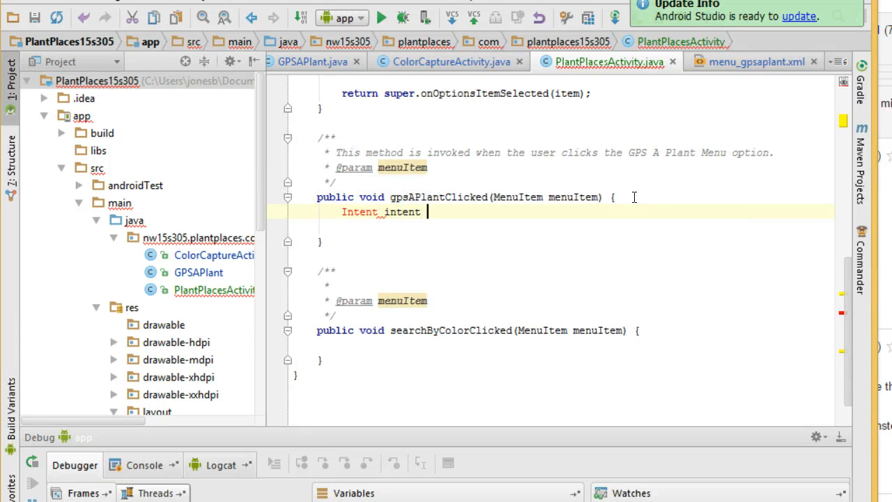
text(g)
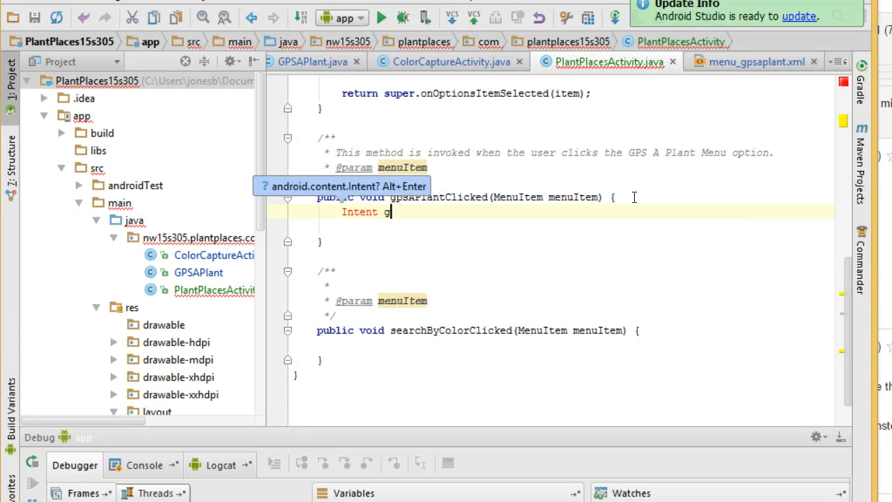
text(psAPlantIntent = new Intent)
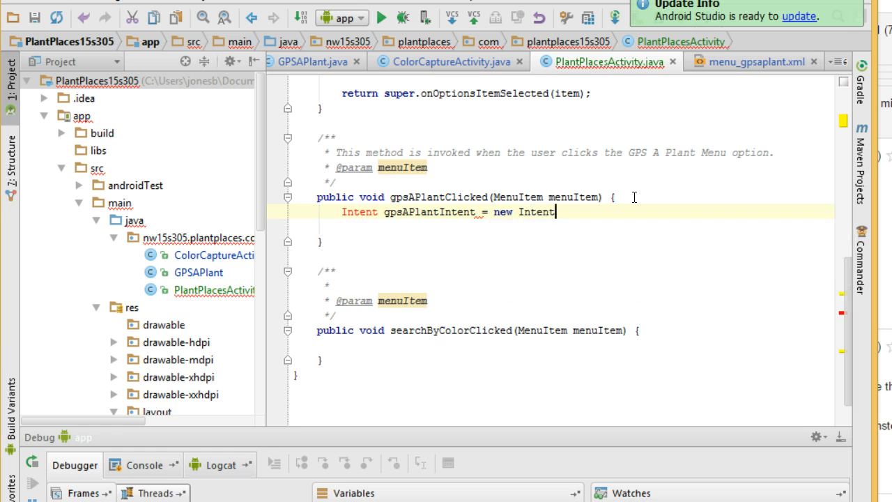
text(()
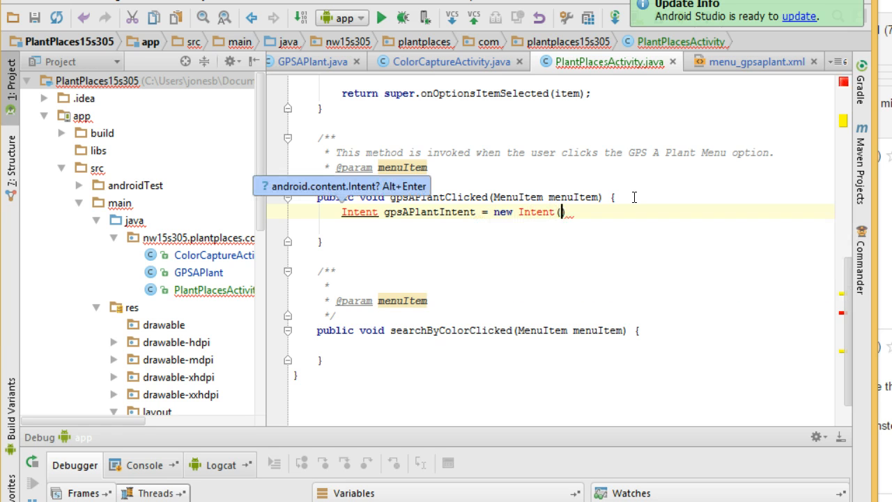
text(this,)
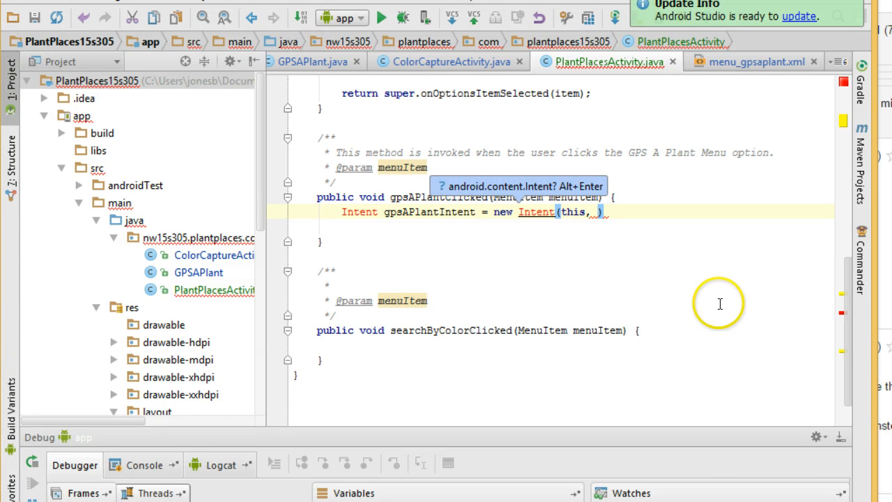
text(GPSAPlant.)
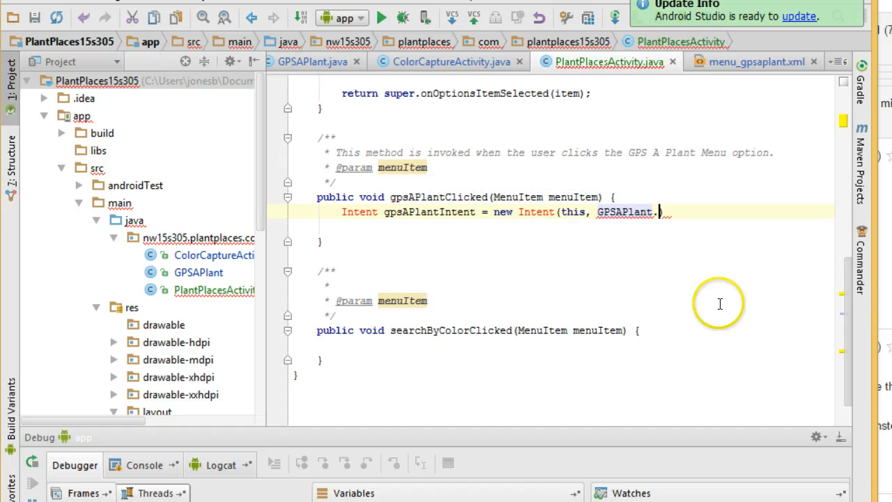
text(class))
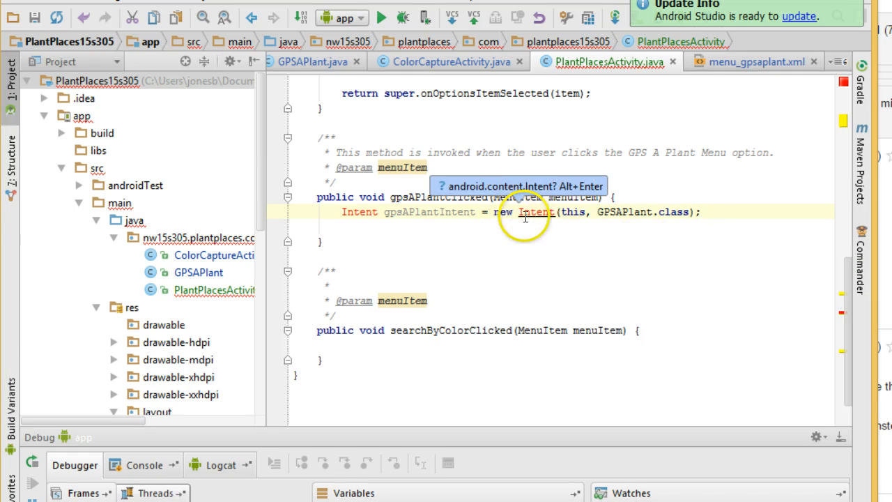
mouse_move(644, 277)
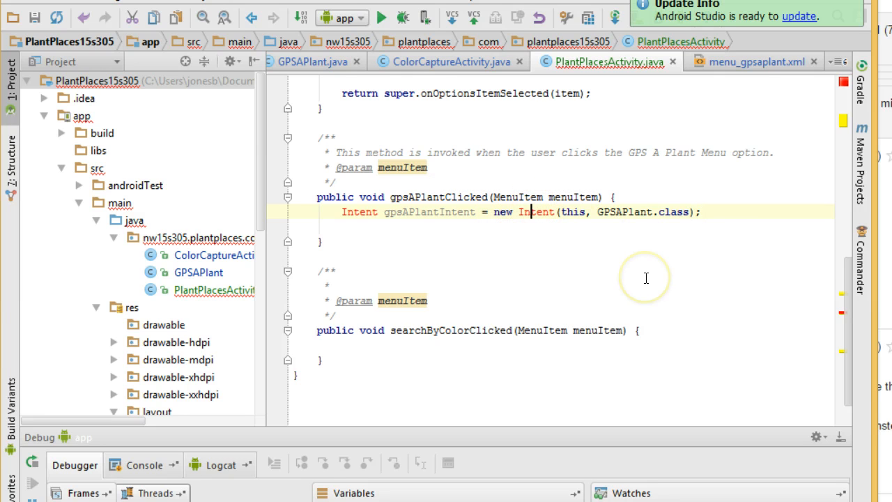
mouse_move(605, 246)
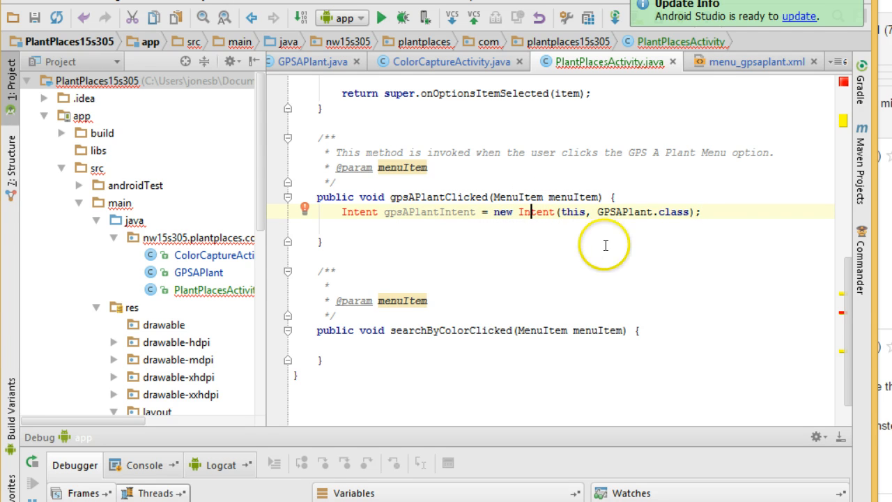
Add startActivity(gpsAPlantIntent) on the next line to launch the GPSAPlant activity.
click(535, 212)
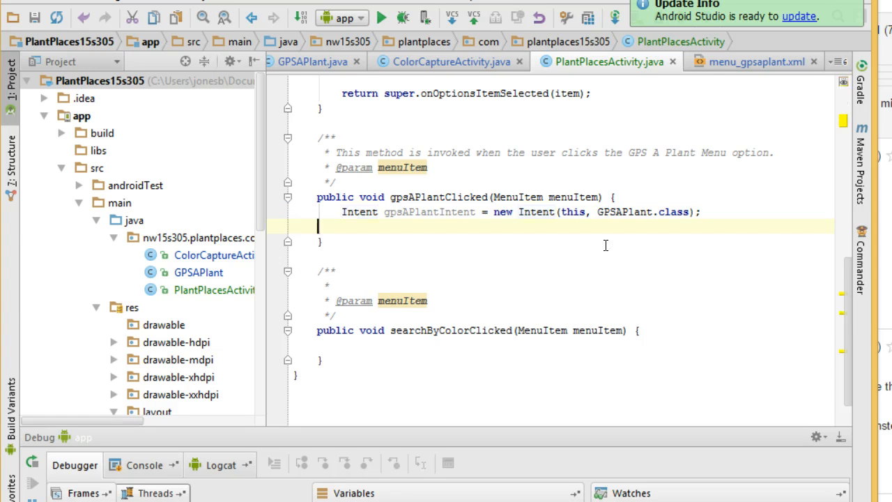
text(startActivity()
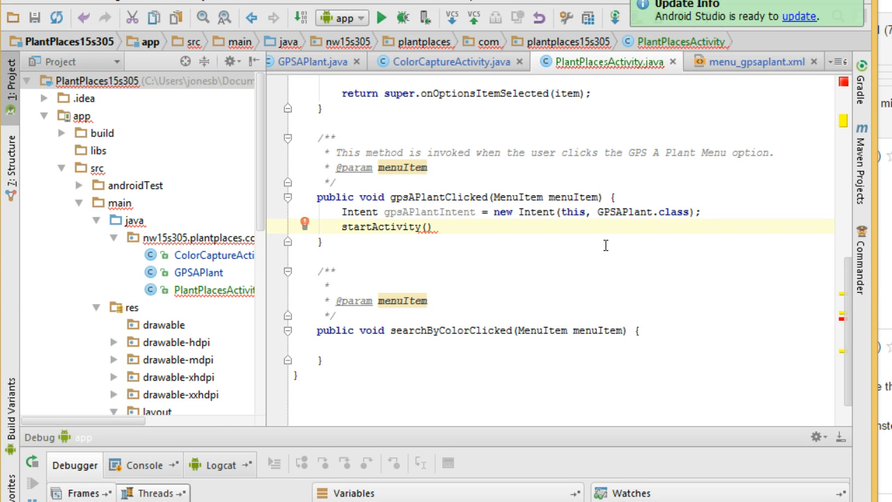
text(gpsA)
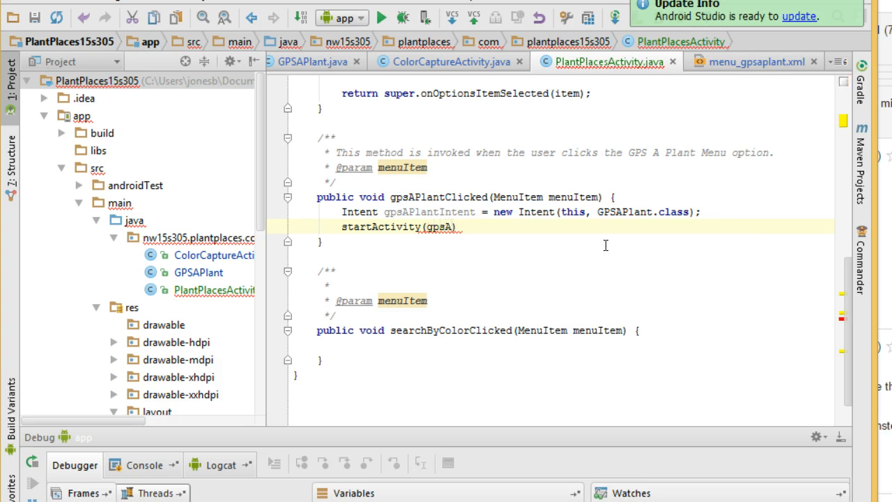
text(PlantIntent)
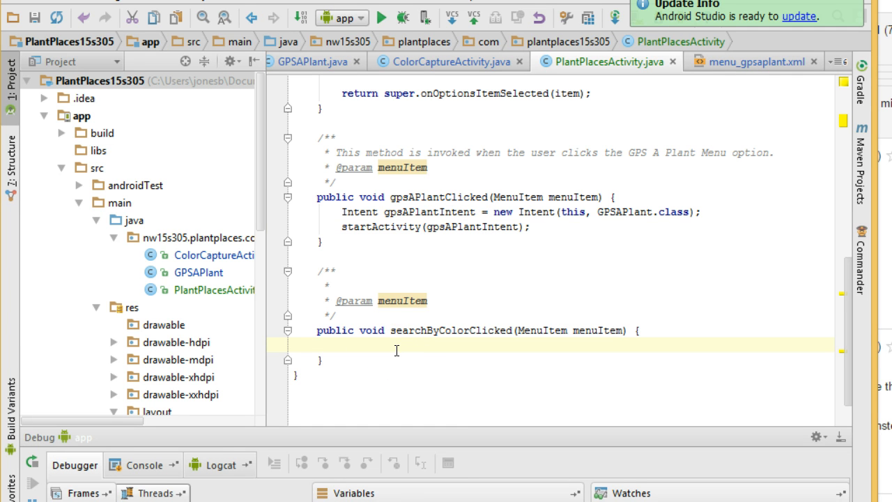
Declare Intent searchByColorIntent = new Intent(this, ColorCaptureActivity.class) inside searchByColorClicked.
text(Intent search)
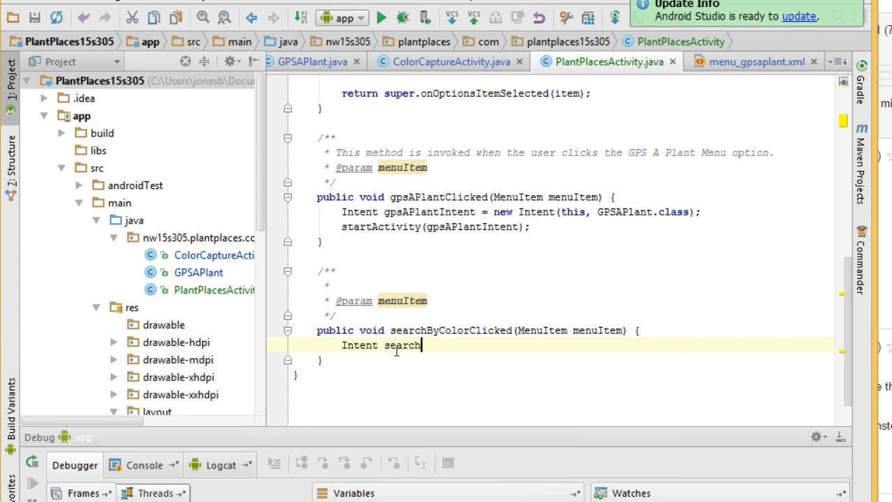
text(ByColorIntent)
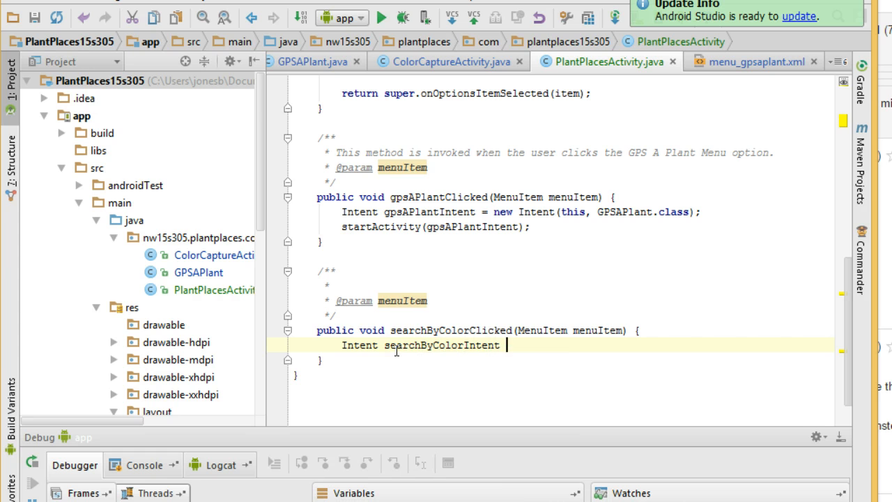
text(= new Intent(t)
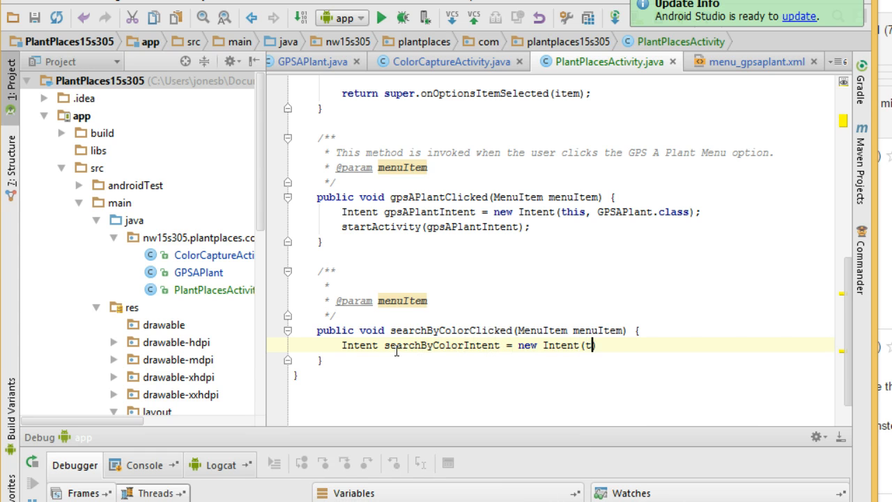
text(this,)
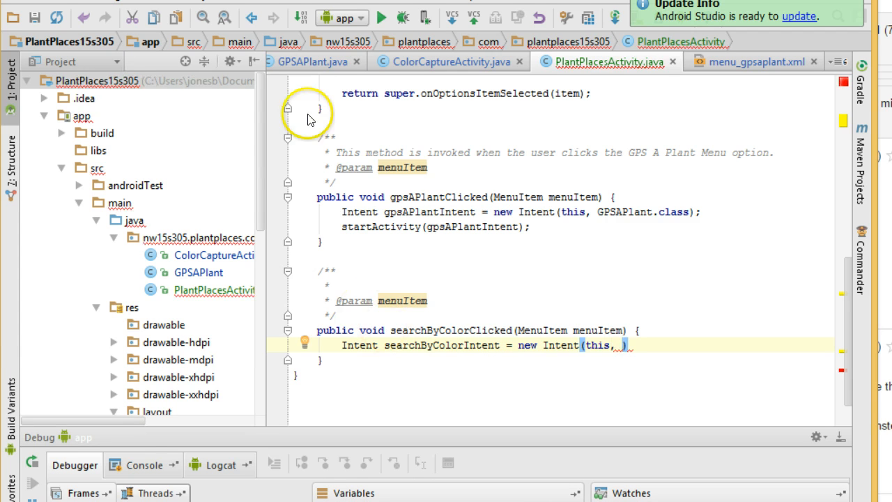
text(ColorCaptureActivity.class)
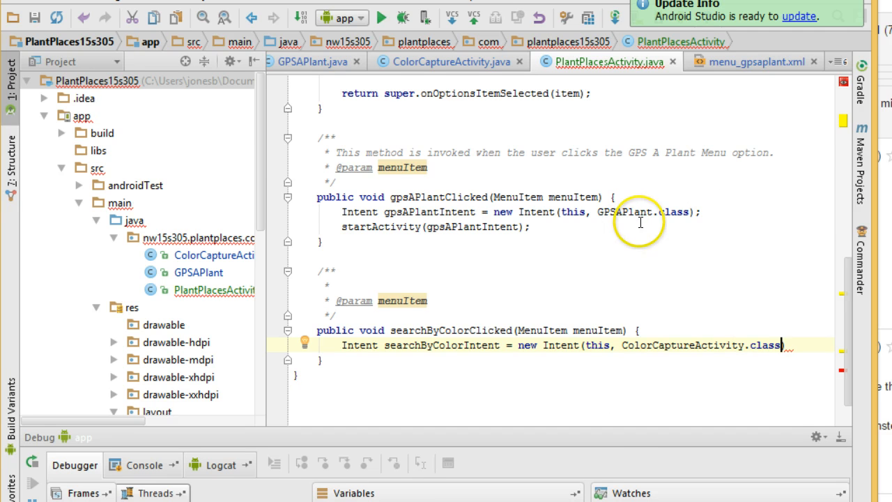
mouse_move(644, 209)
text(;)
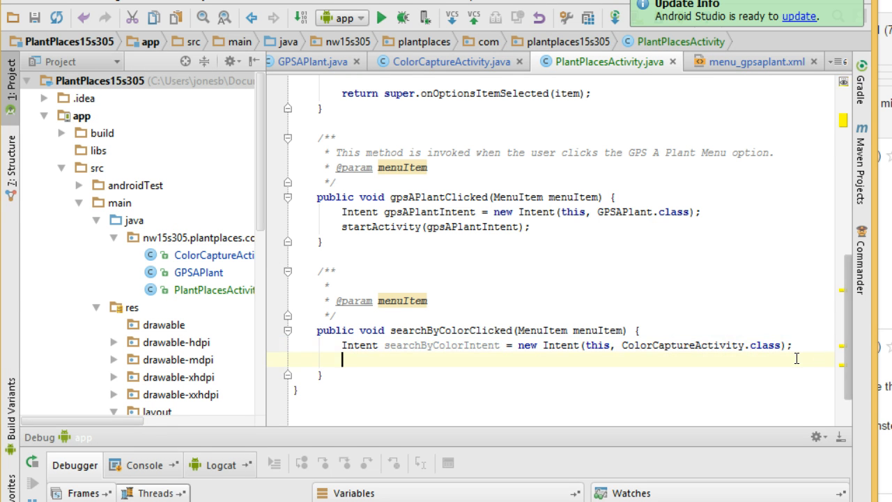
Add a startActivity call from completion and pass searchByColorIntent to it.
text(sta)
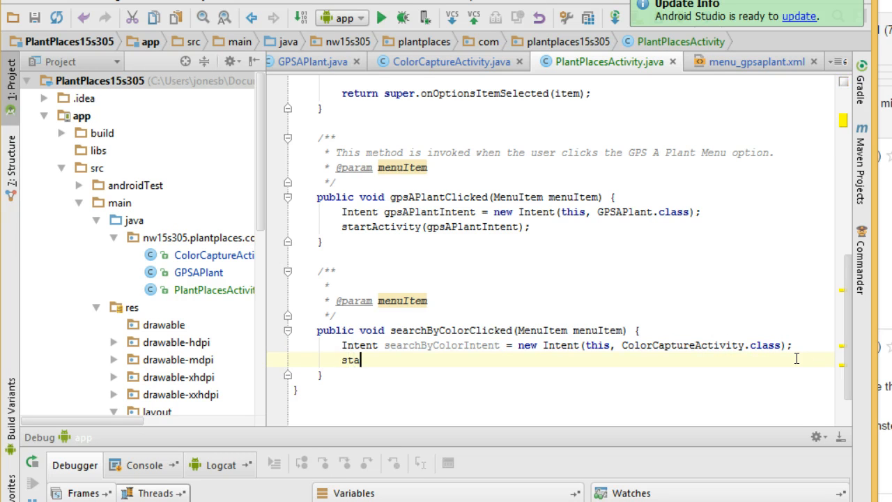
text(rtActiv)
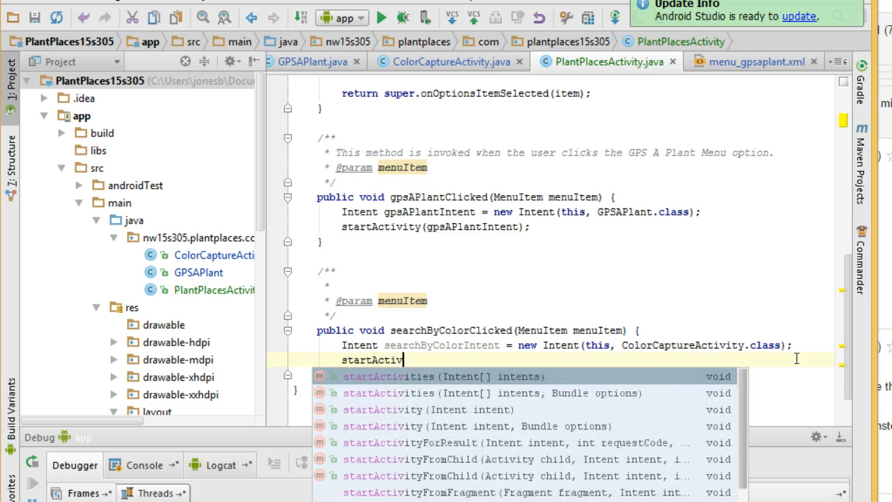
click(387, 376)
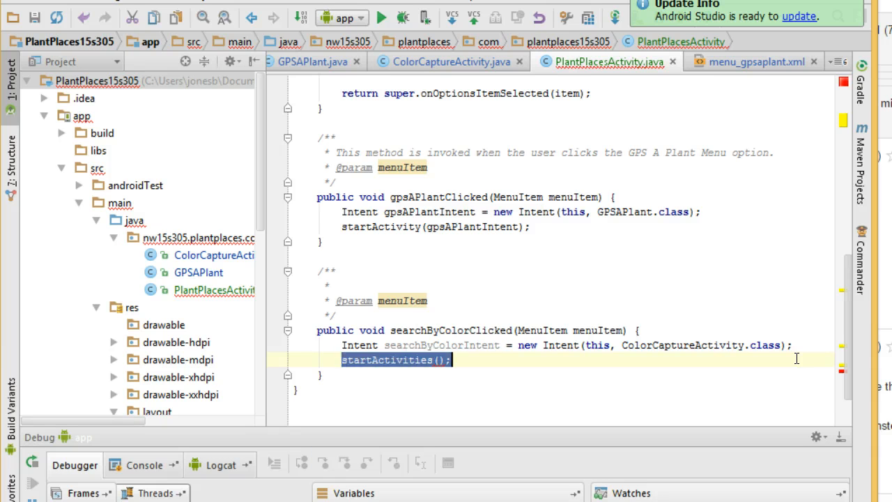
text(startActivi)
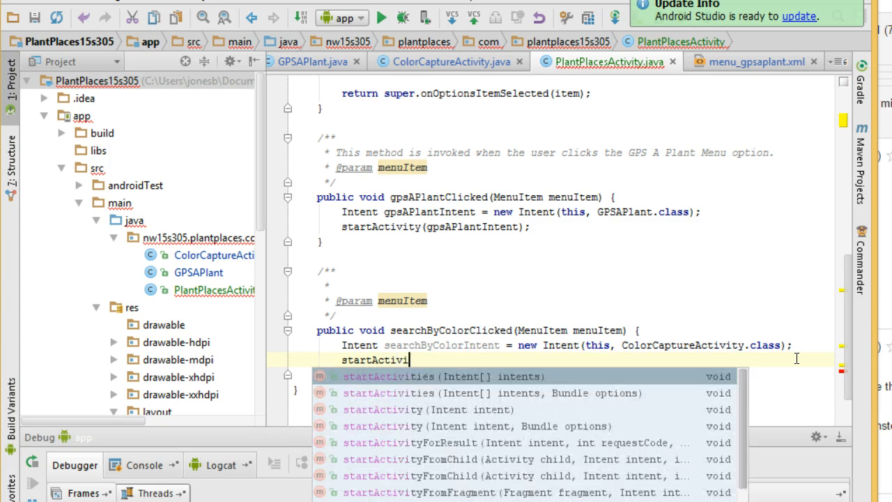
click(382, 410)
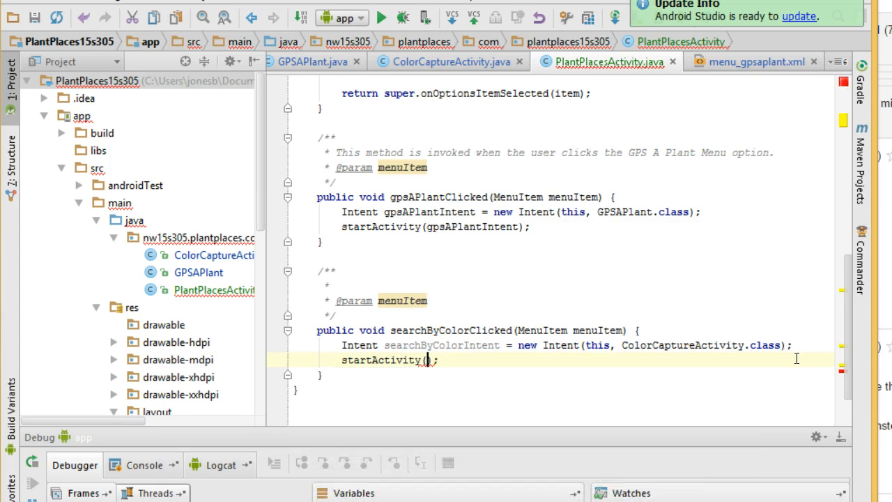
text(search)
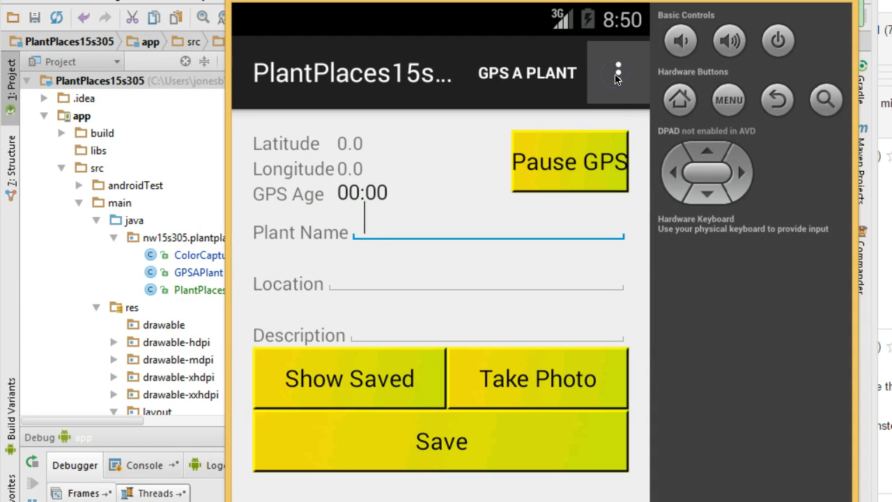
Choose Search by Color from the overflow menu, try GPS A Plant, and return to the main screen.
click(616, 72)
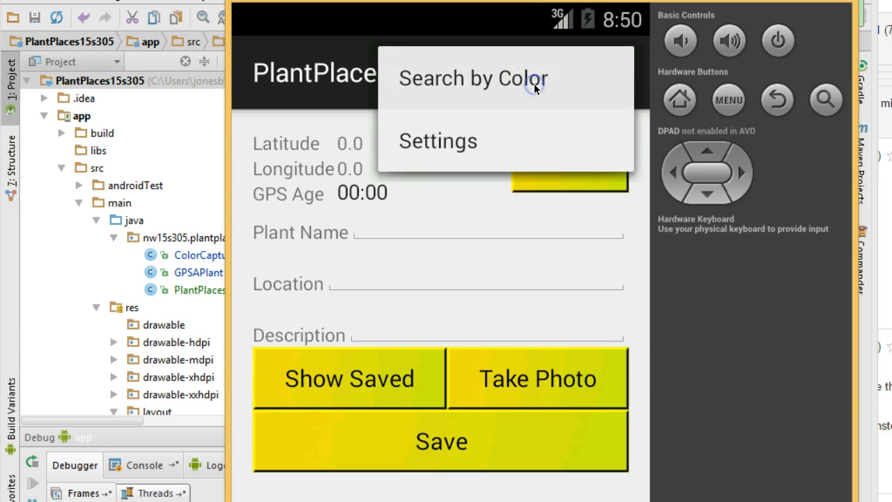
click(473, 78)
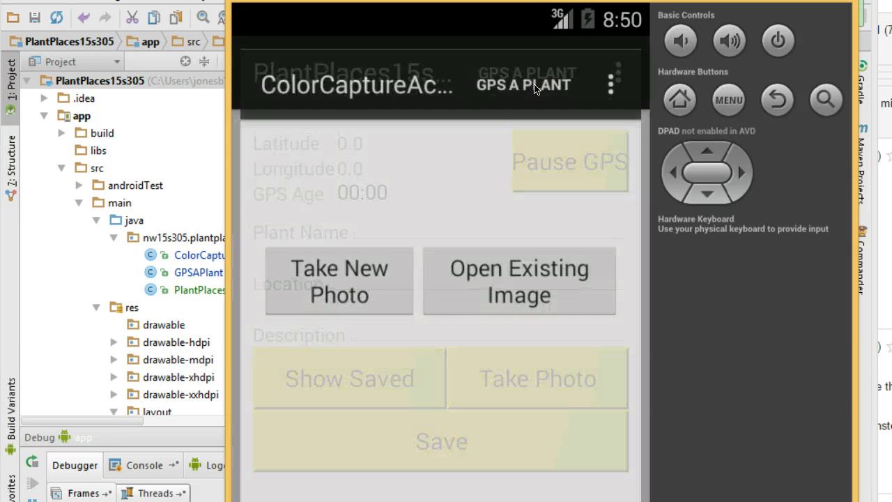
click(524, 72)
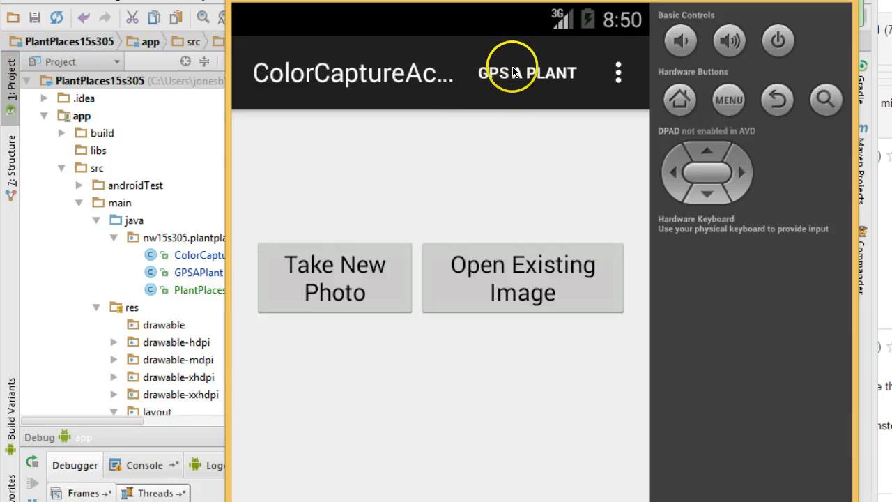
mouse_move(522, 78)
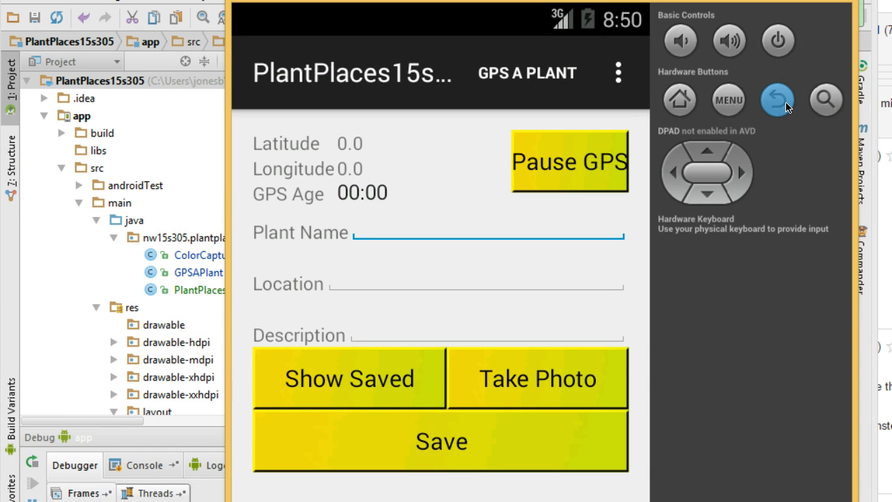
click(538, 378)
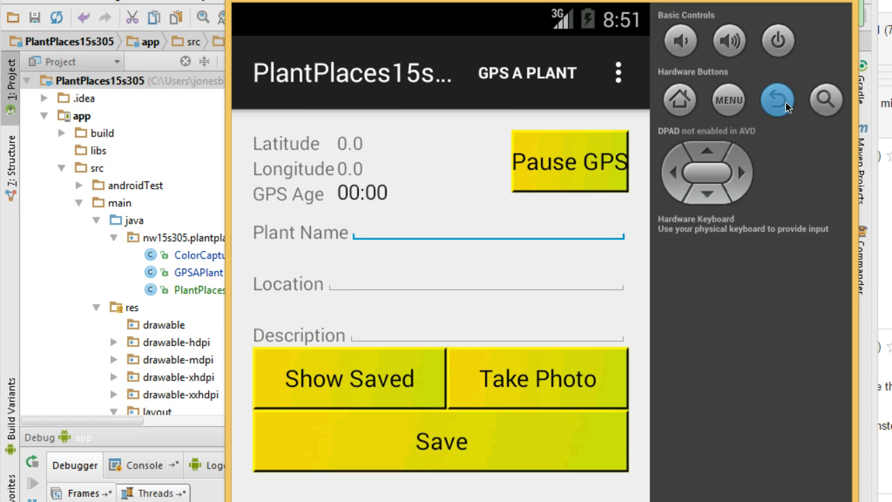
Reopen the color capture screen and show its overflow menu listing Search by Color and Settings.
click(536, 379)
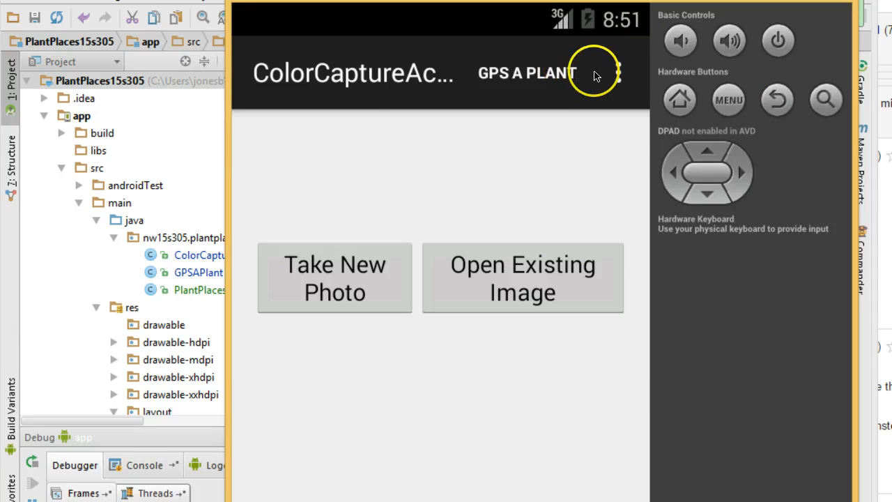
mouse_move(606, 114)
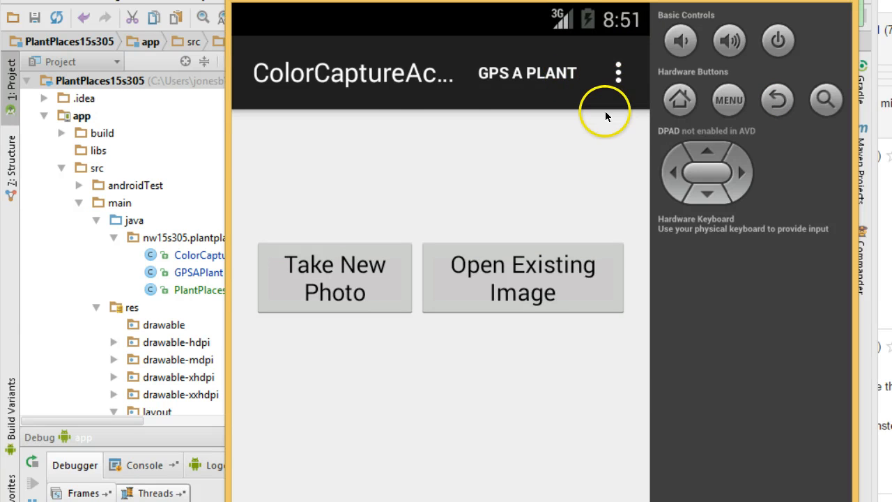
click(618, 72)
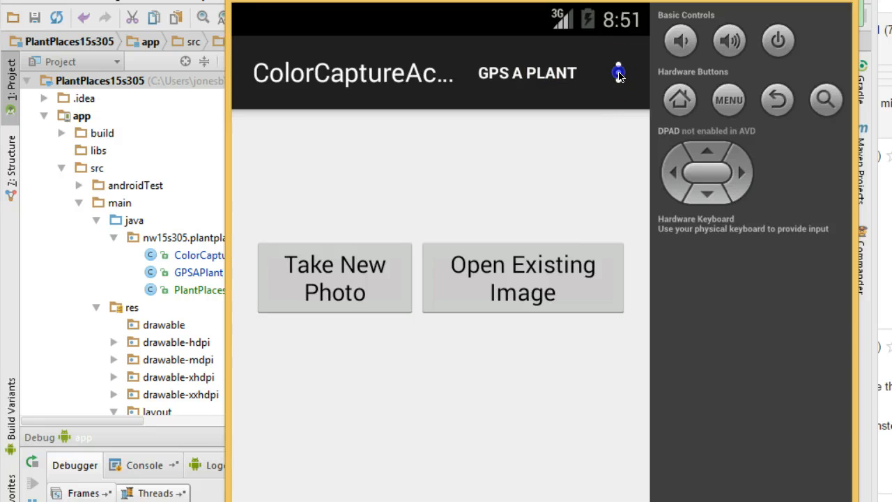
click(618, 73)
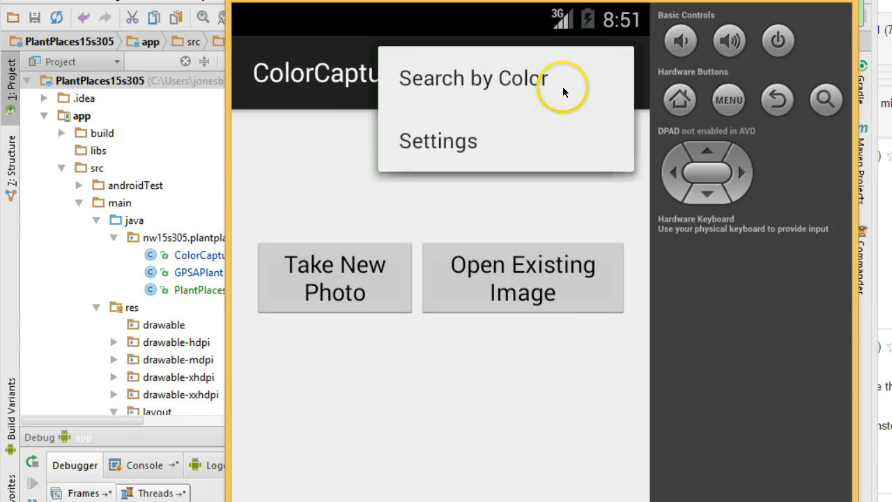